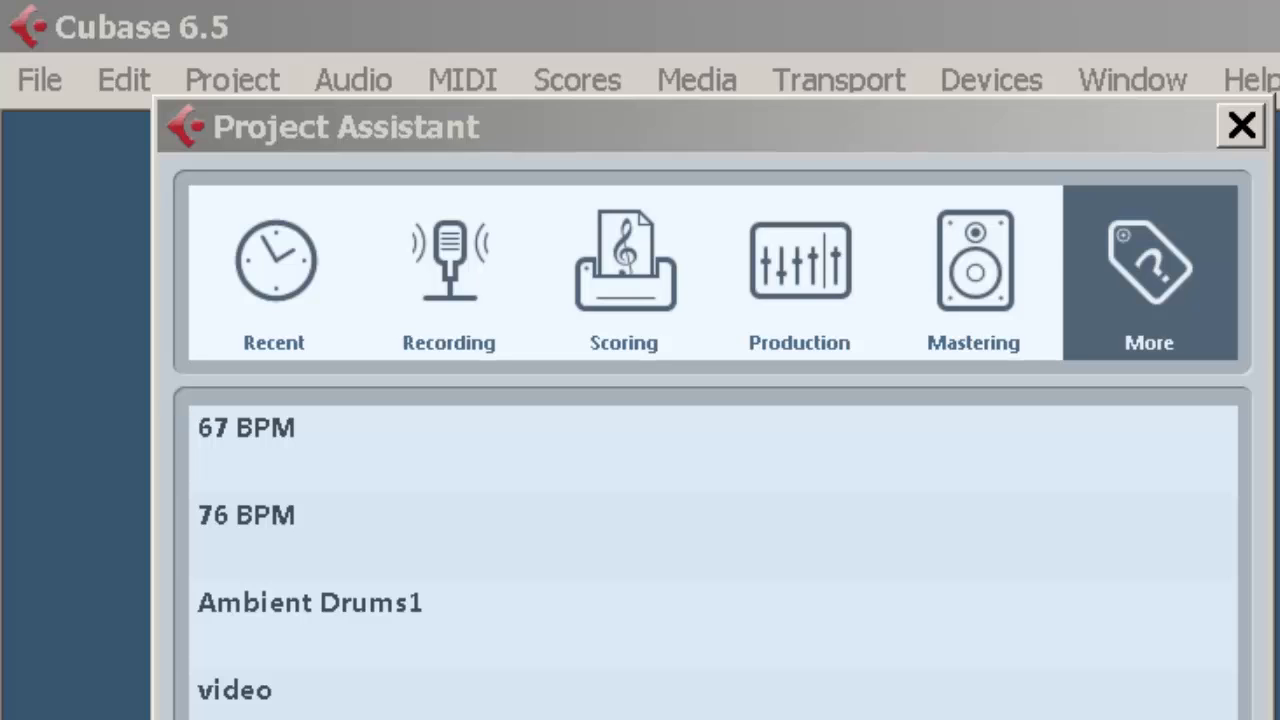
{"action": "mouse_move", "coordinate": [776, 544]}
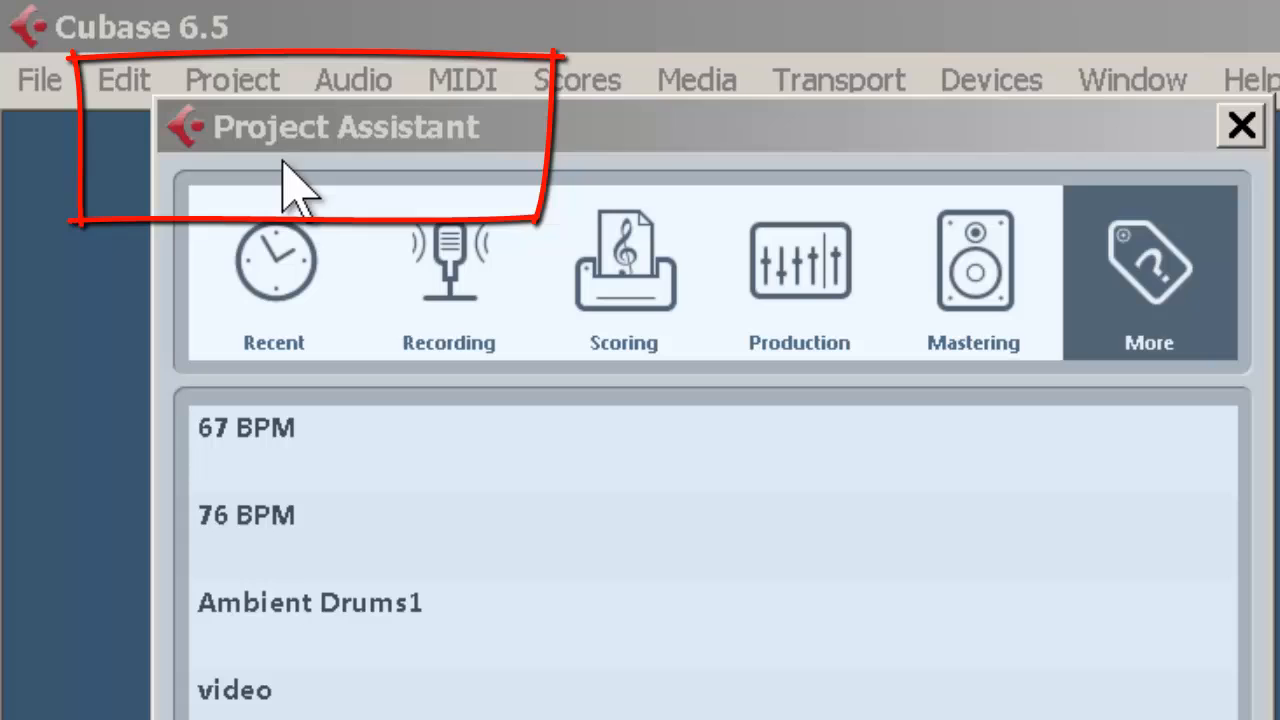
Step: Browse the Recording, Scoring, Production and Mastering template categories in the Project Assistant
{"action": "left_click", "coordinate": [448, 270]}
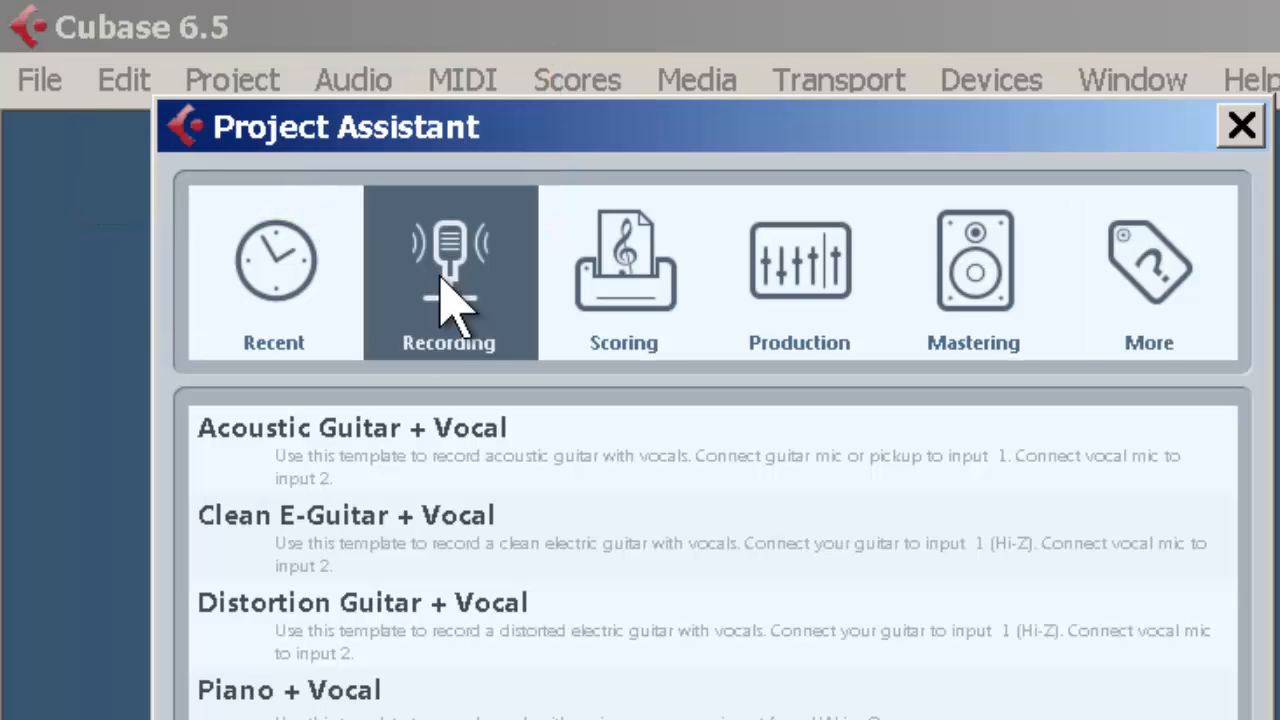
{"action": "left_click", "coordinate": [624, 270]}
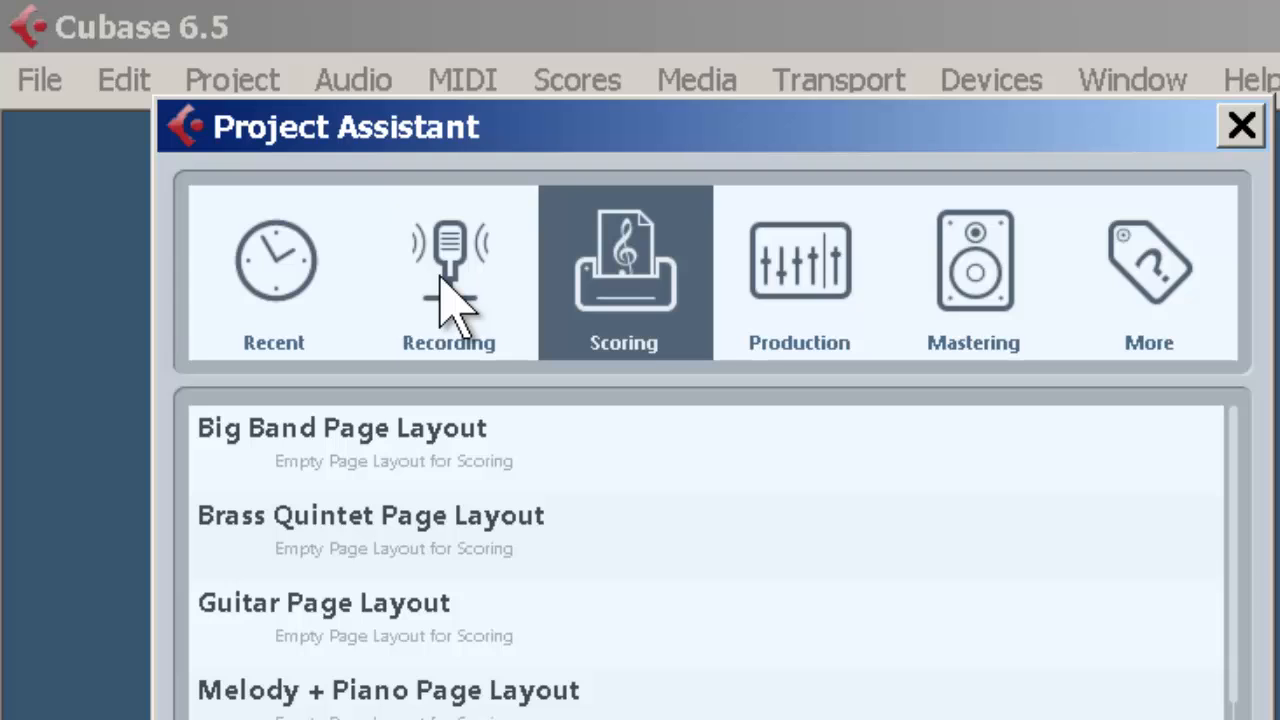
{"action": "left_click", "coordinate": [800, 270]}
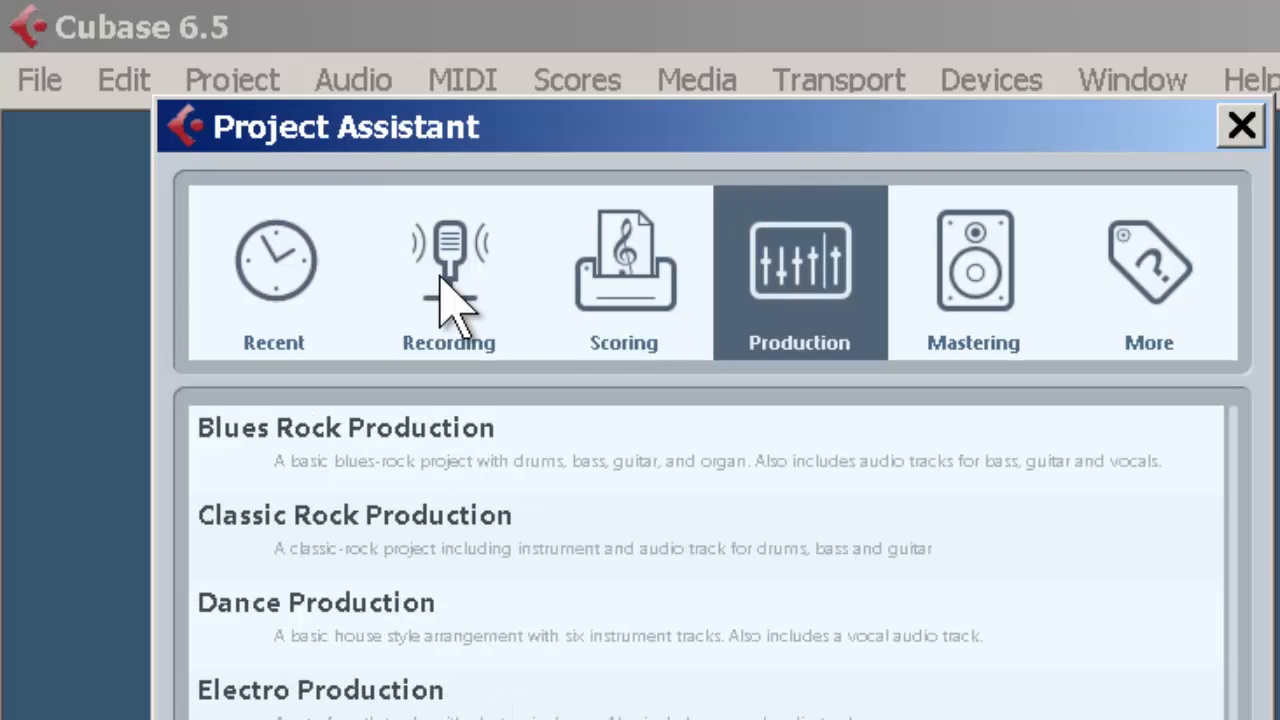
{"action": "left_click", "coordinate": [972, 270]}
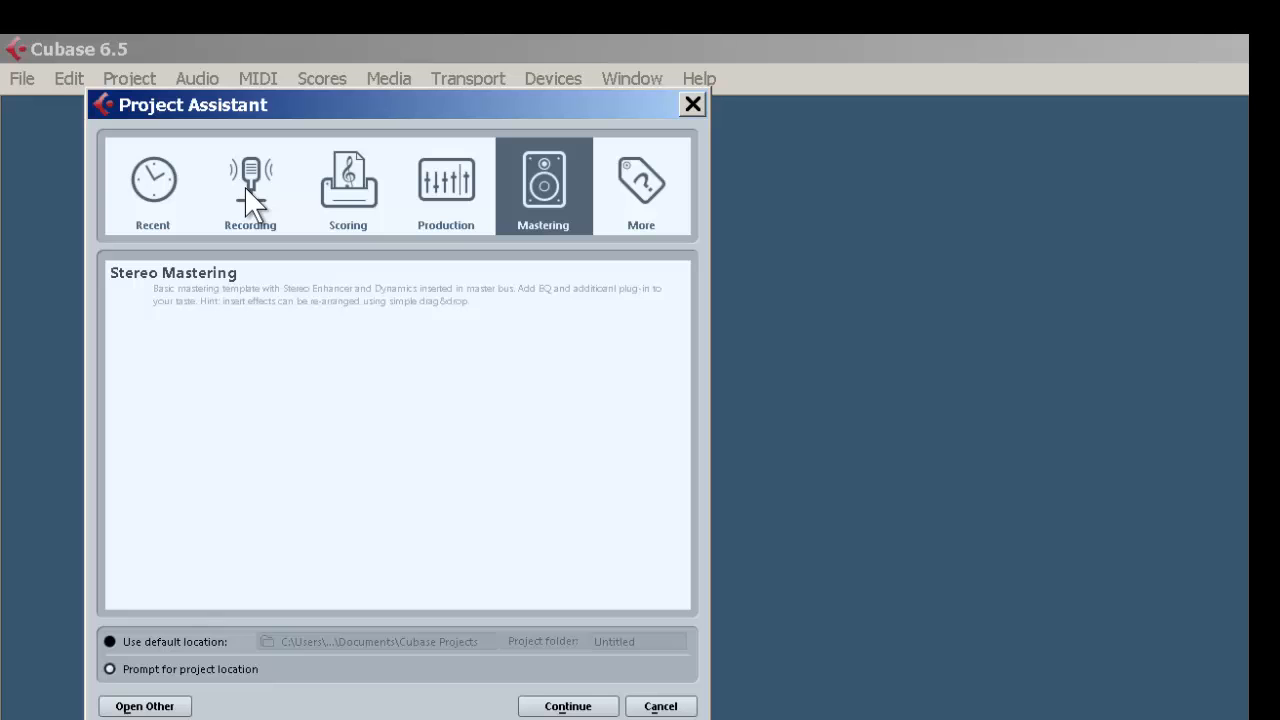
Step: Create a new project from the Empty template and set its project folder
{"action": "left_click", "coordinate": [640, 184]}
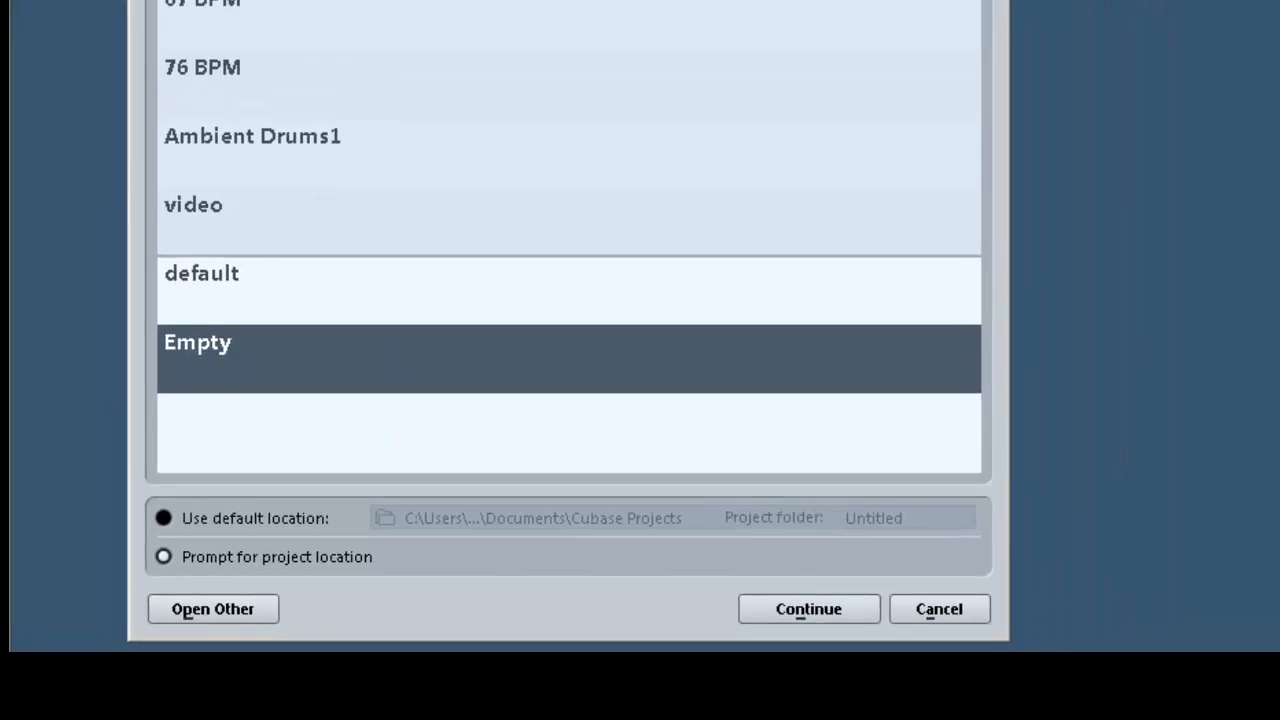
{"action": "left_click", "coordinate": [808, 608]}
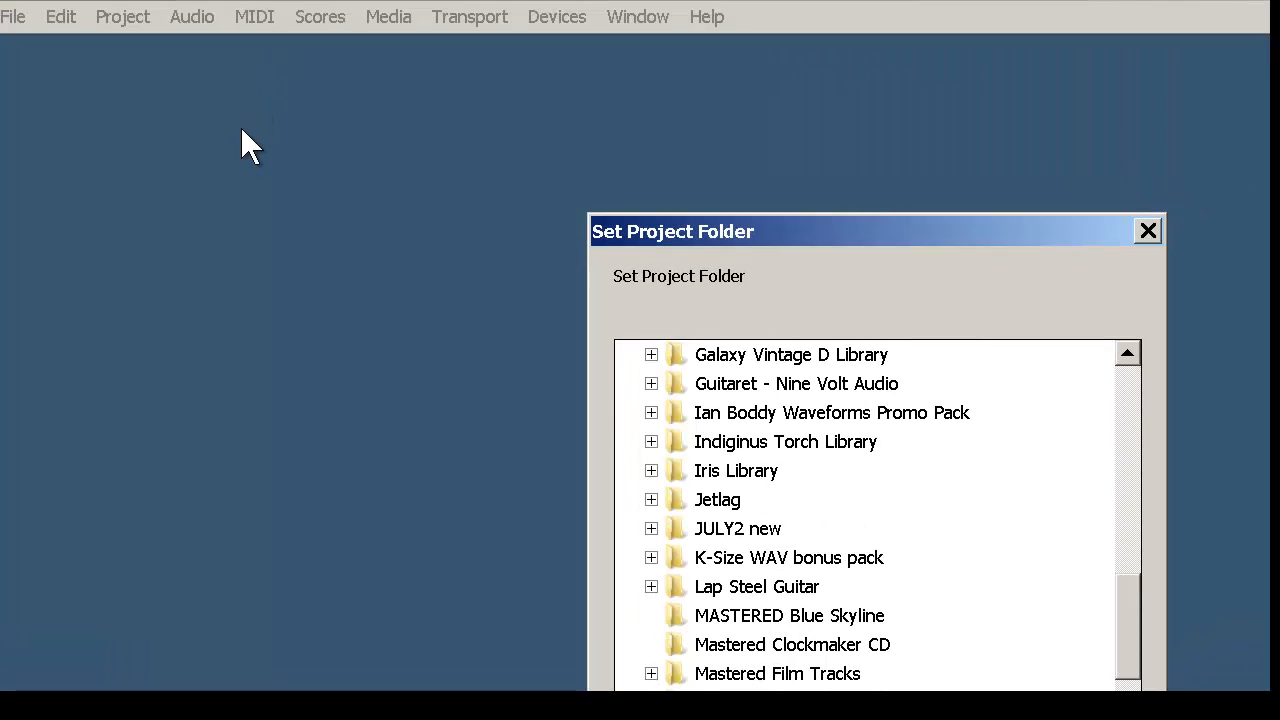
{"action": "left_click_drag", "start_coordinate": [876, 232], "coordinate": [584, 100]}
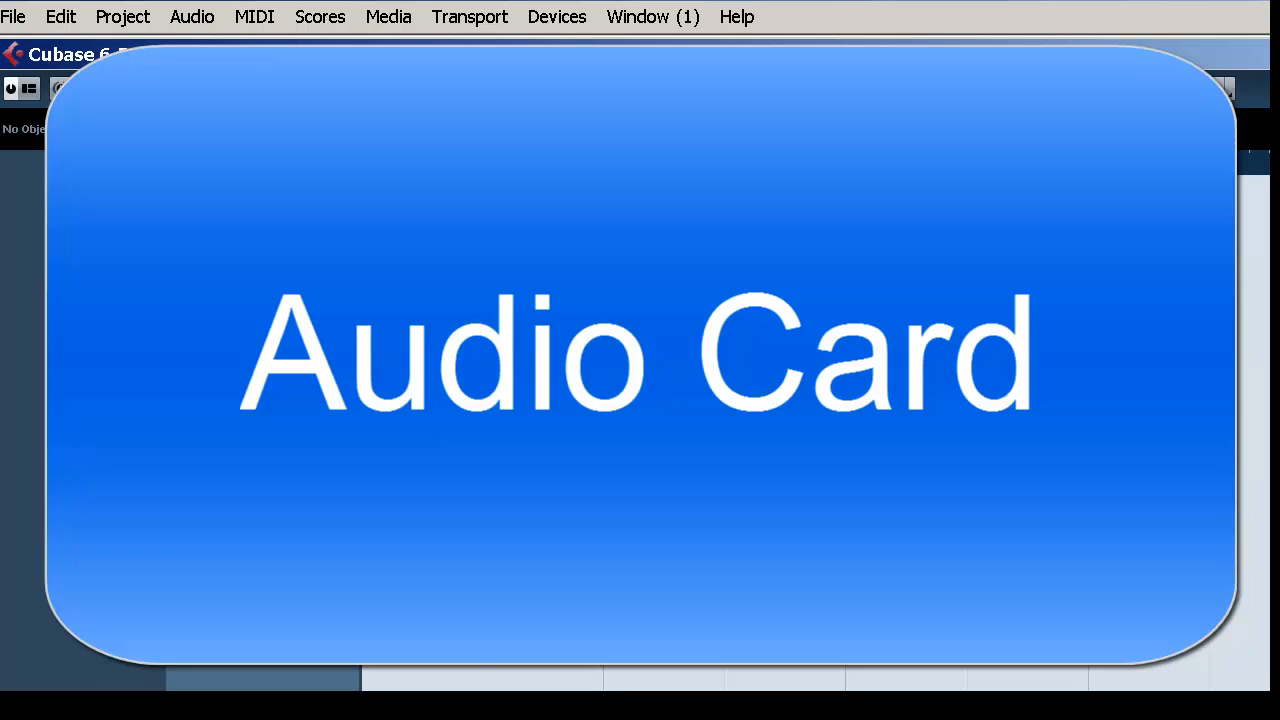
Step: In VST Connections Inputs, remove the default Stereo In bus
{"action": "left_click", "coordinate": [556, 16]}
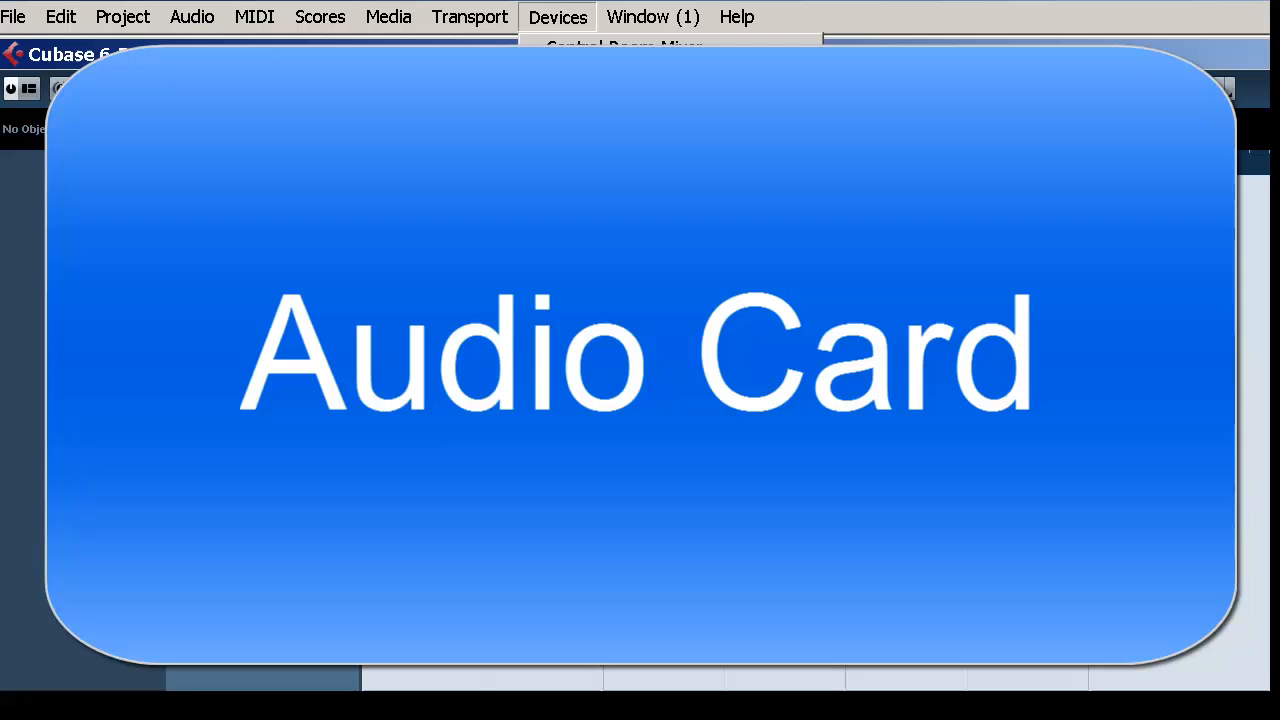
{"action": "left_click", "coordinate": [556, 16]}
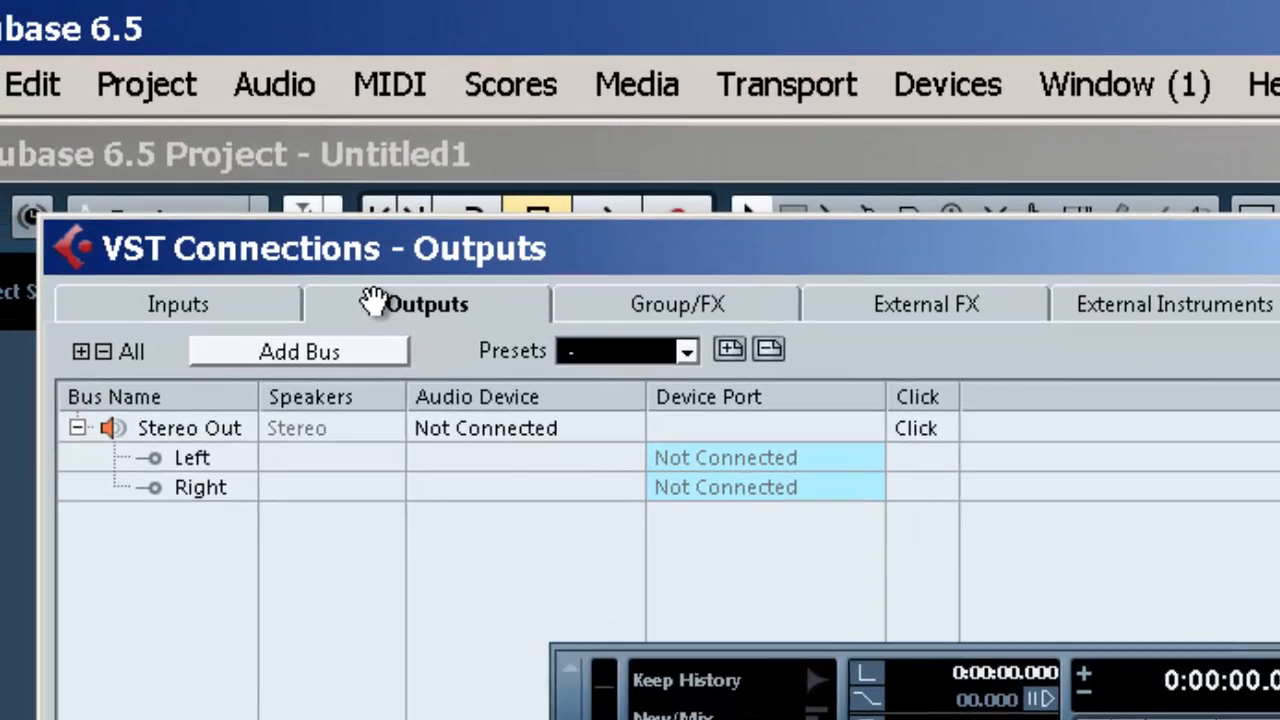
{"action": "mouse_move", "coordinate": [384, 330]}
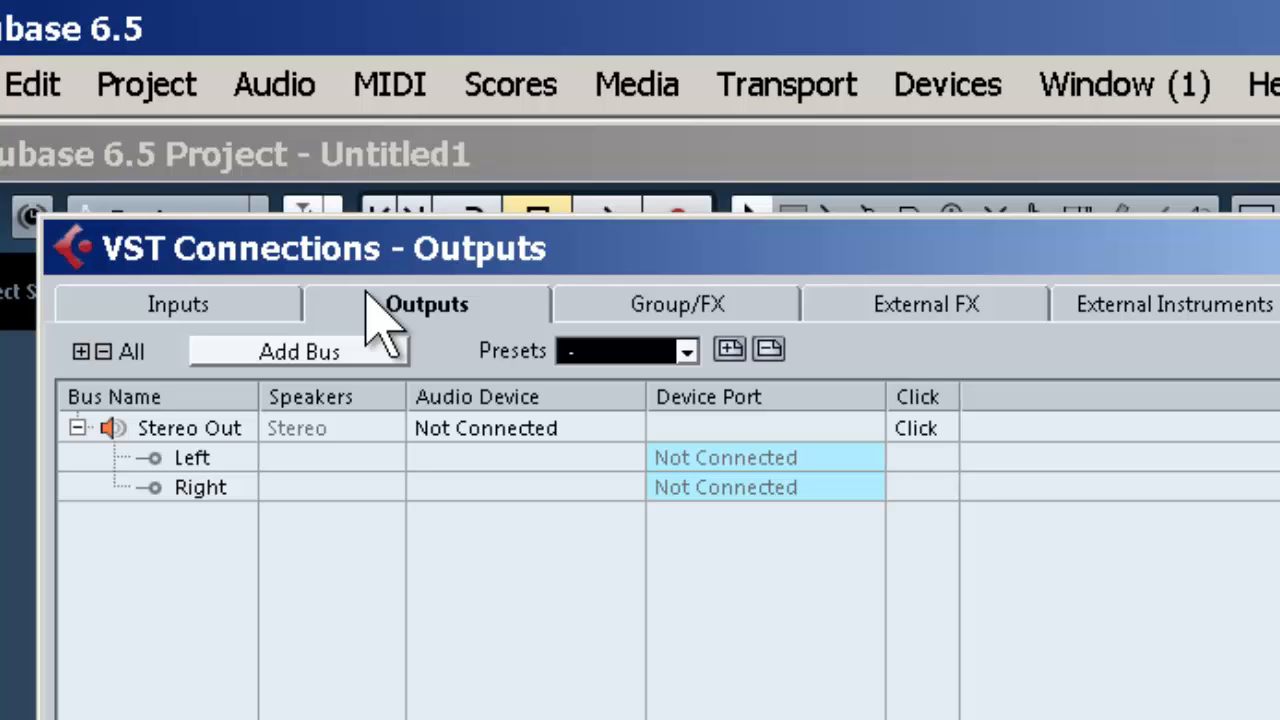
{"action": "left_click", "coordinate": [178, 304]}
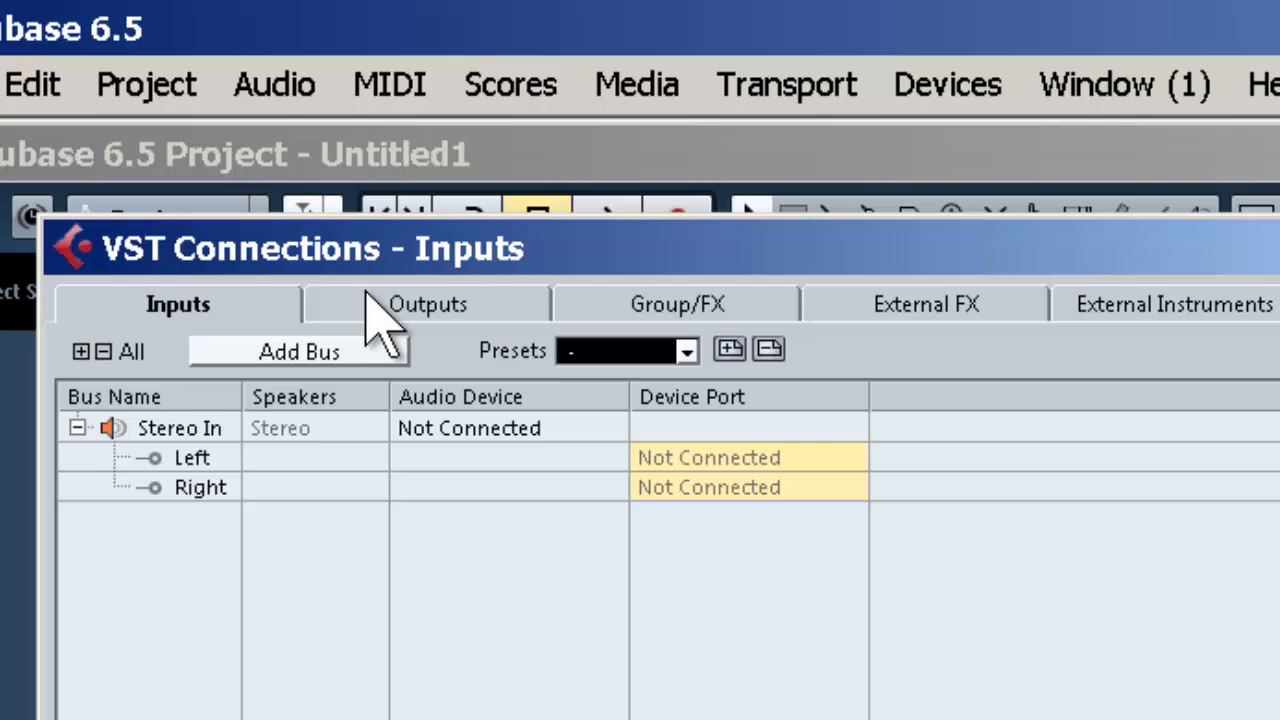
{"action": "right_click", "coordinate": [178, 428]}
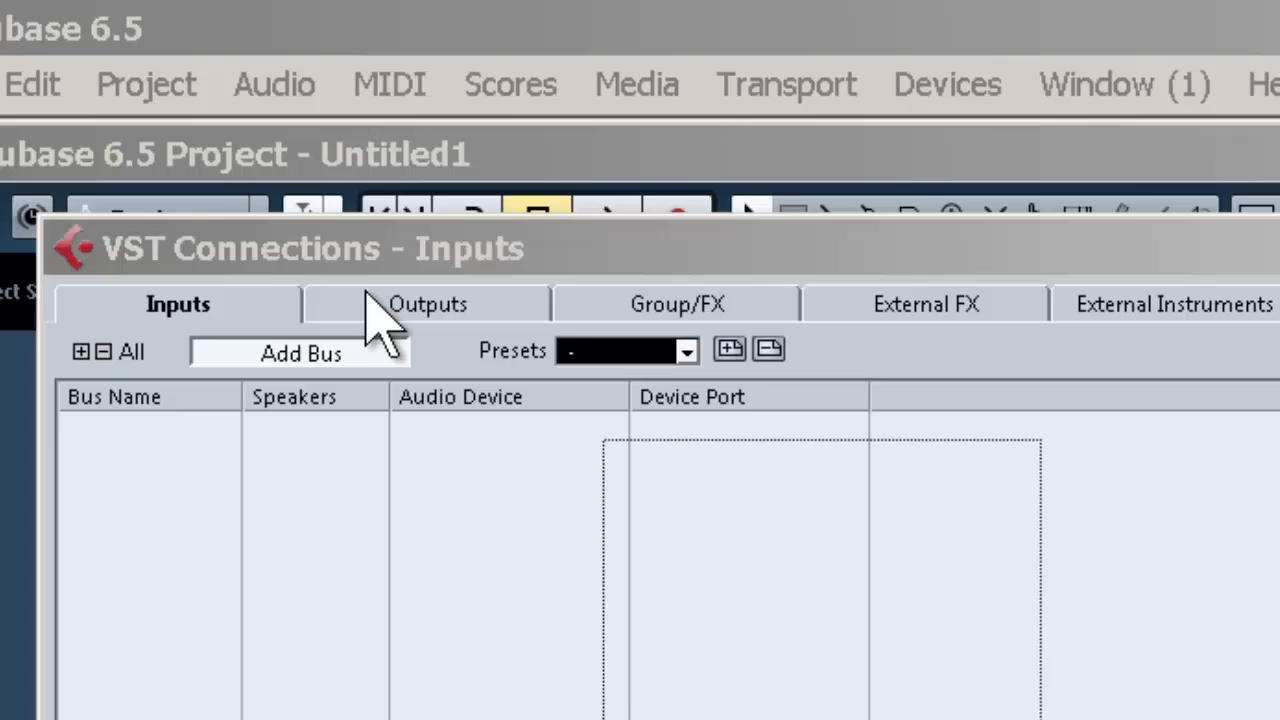
Step: Add a Mono In input bus, leaving its audio device and port unconnected
{"action": "left_click", "coordinate": [300, 352]}
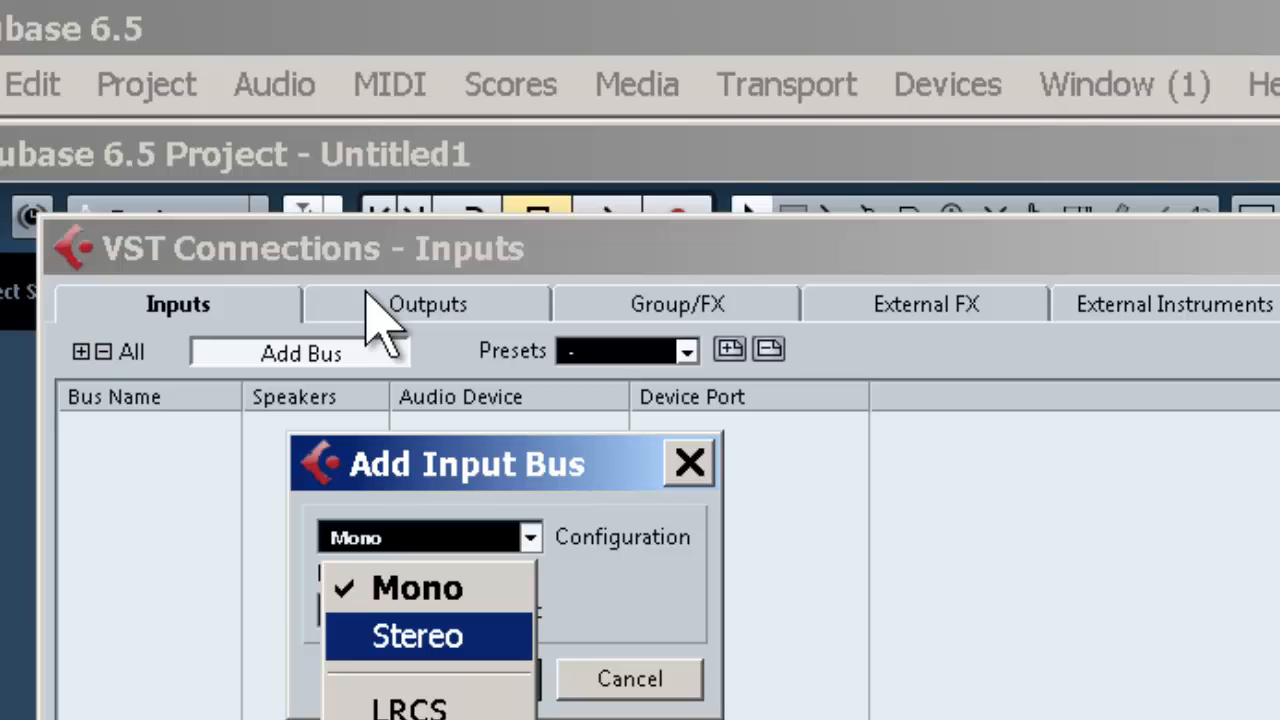
{"action": "mouse_move", "coordinate": [416, 588]}
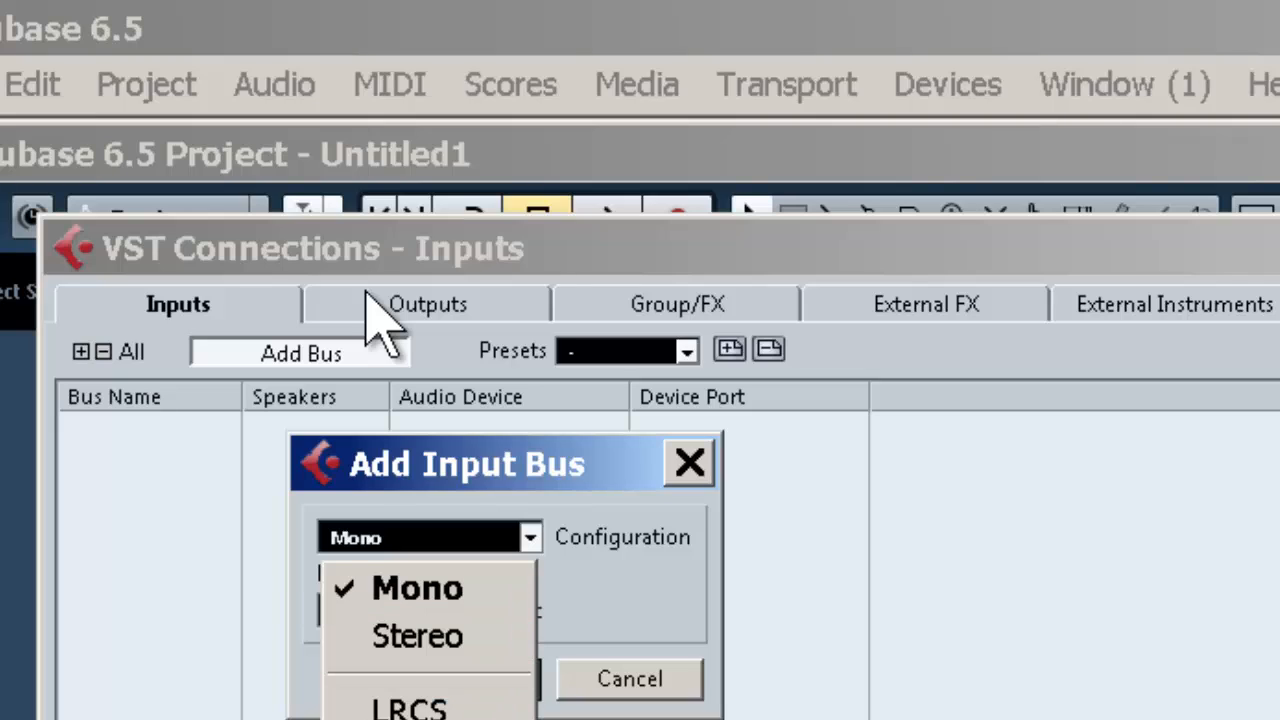
{"action": "left_click", "coordinate": [416, 588]}
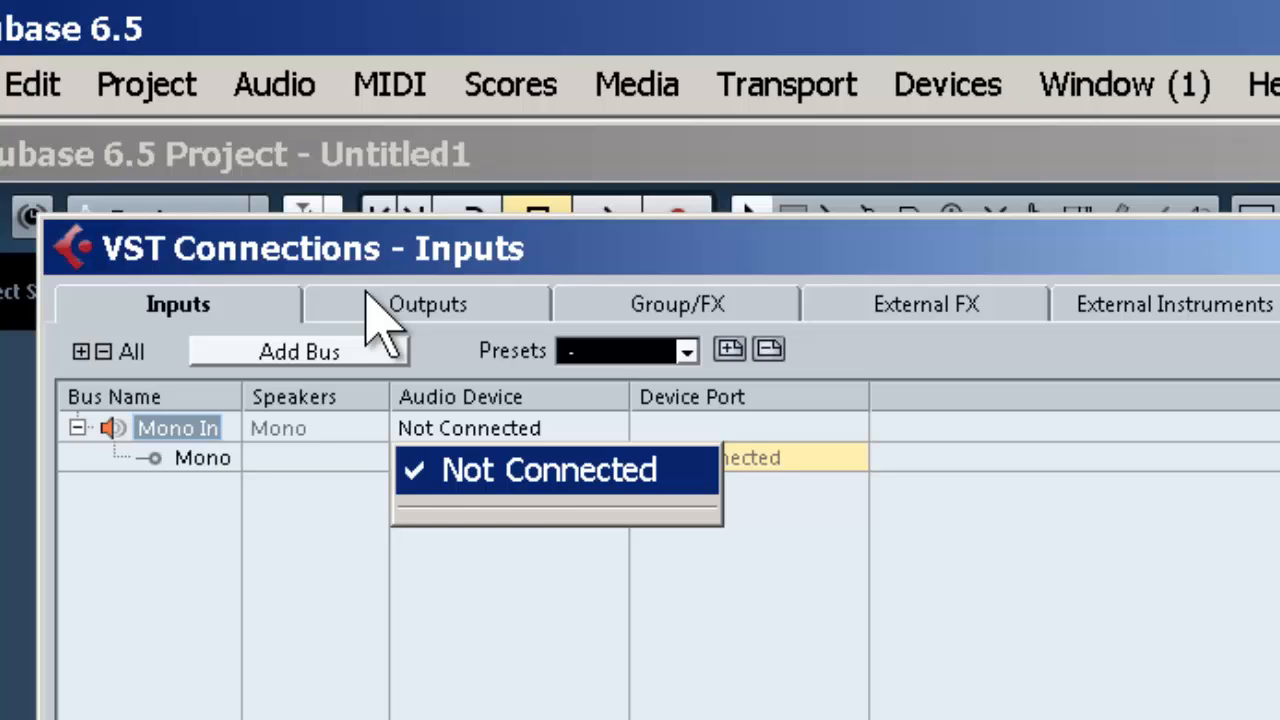
{"action": "left_click", "coordinate": [548, 470]}
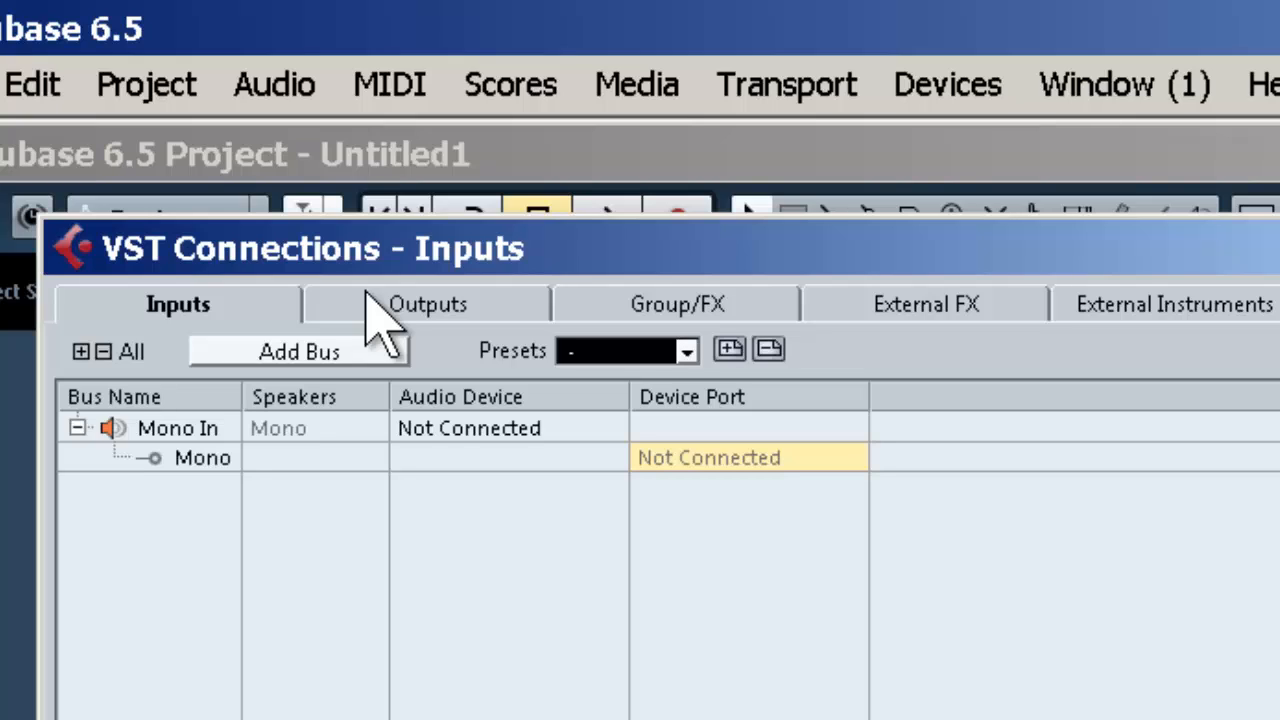
{"action": "left_click", "coordinate": [708, 456]}
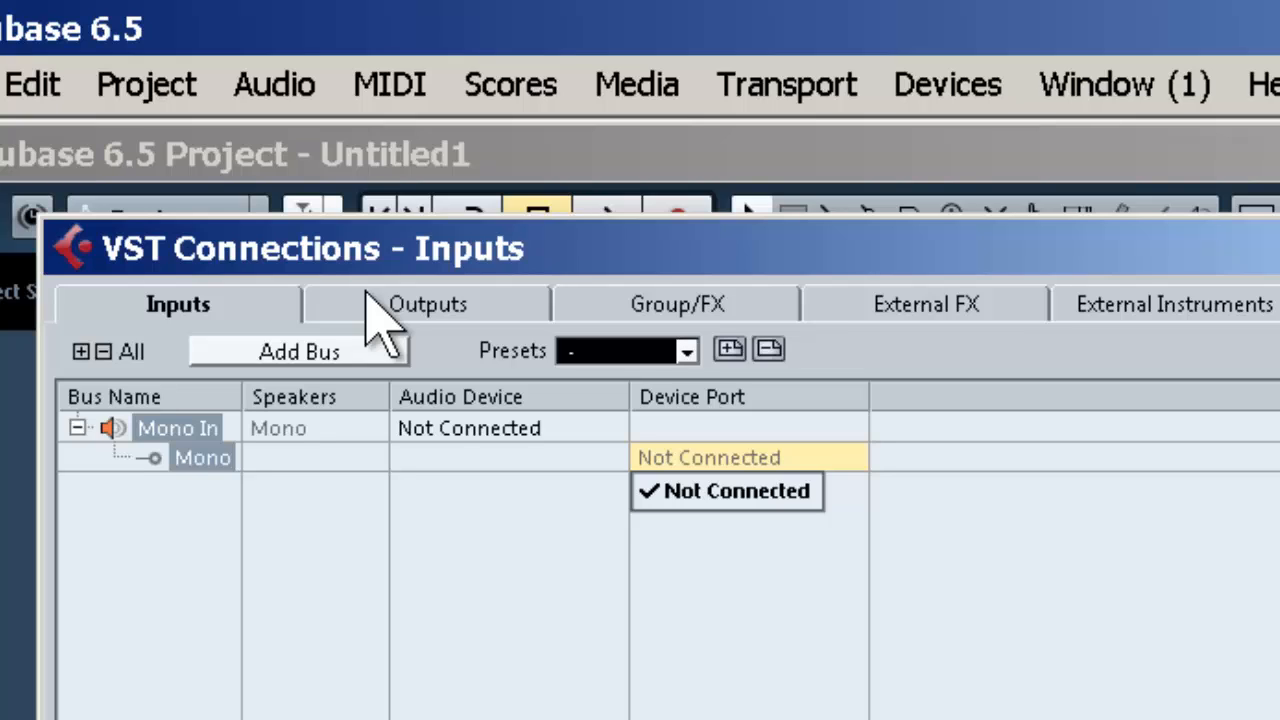
{"action": "left_click", "coordinate": [736, 490]}
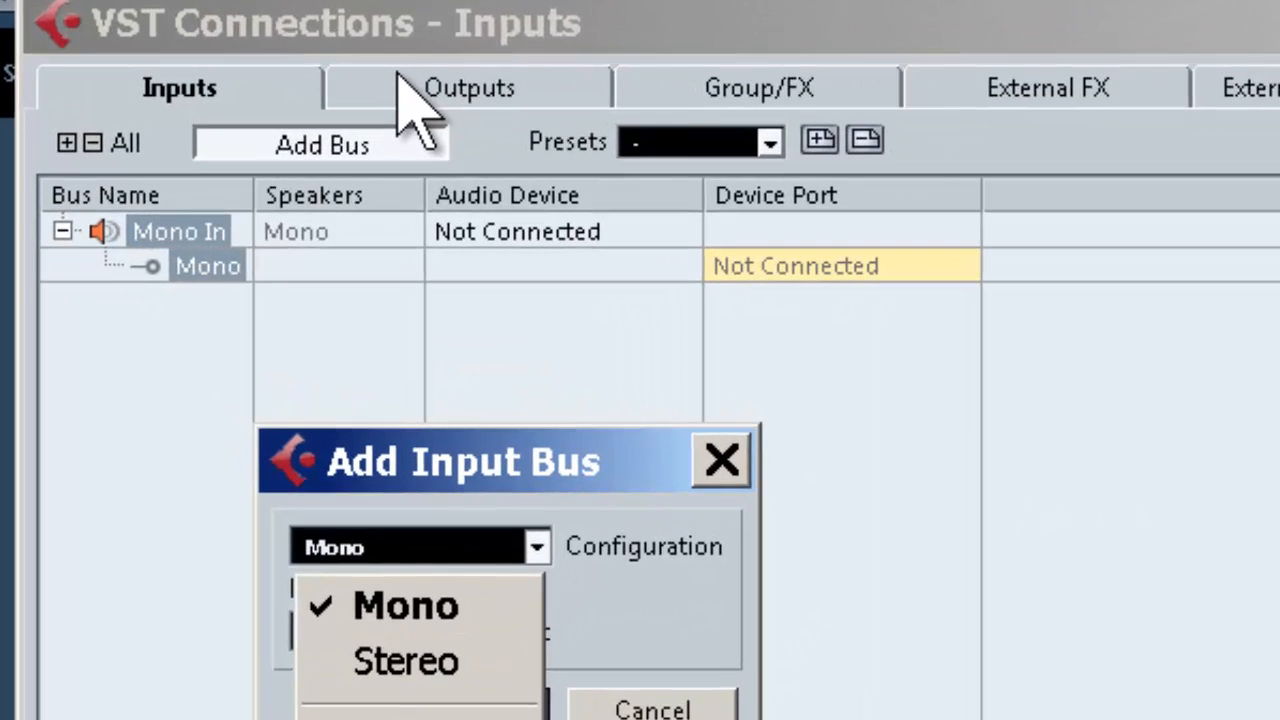
Step: Add a Stereo In input bus with Left and Right channels
{"action": "left_click", "coordinate": [404, 660]}
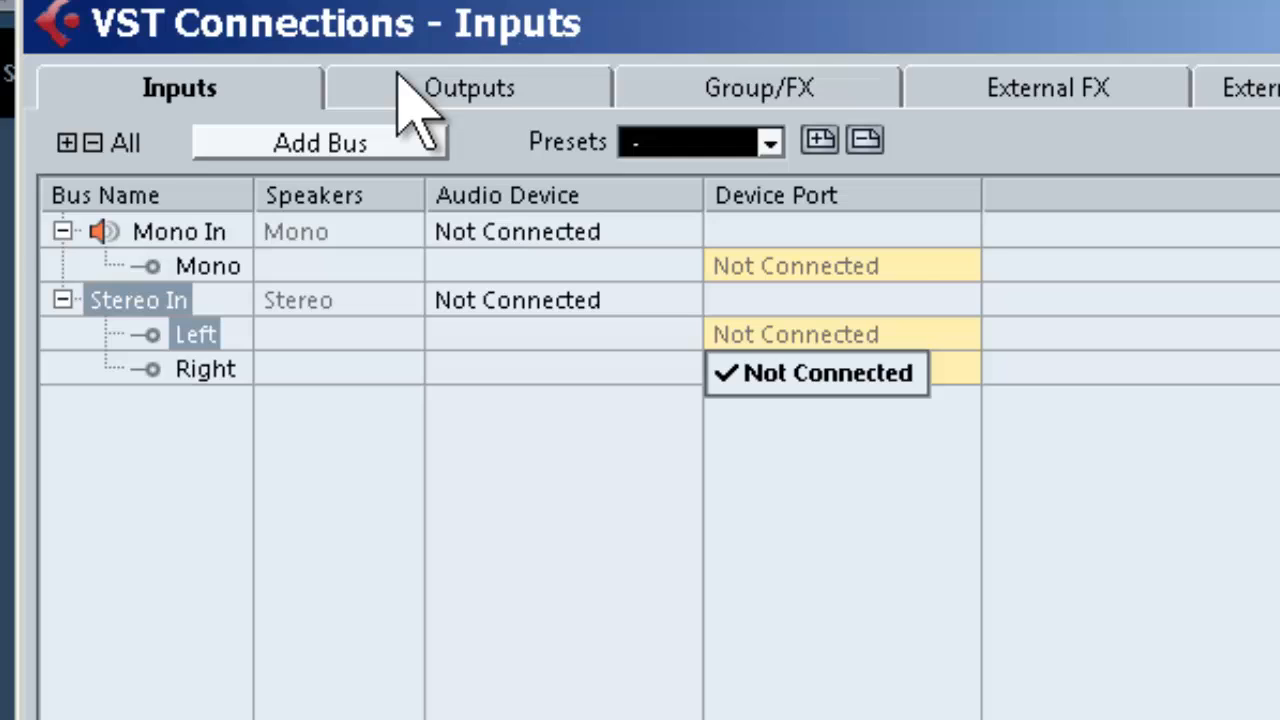
Step: Check the Outputs page, then leave VST Connections for the empty project
{"action": "left_click", "coordinate": [816, 372]}
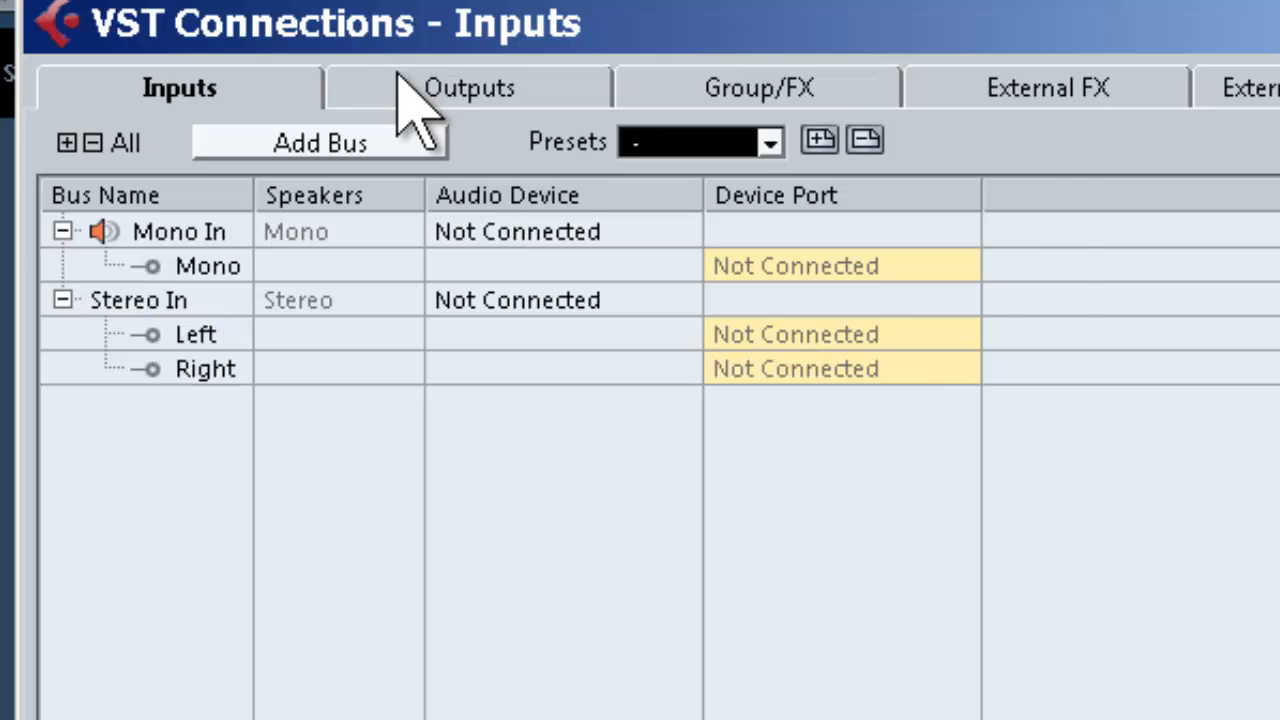
{"action": "left_click", "coordinate": [468, 88]}
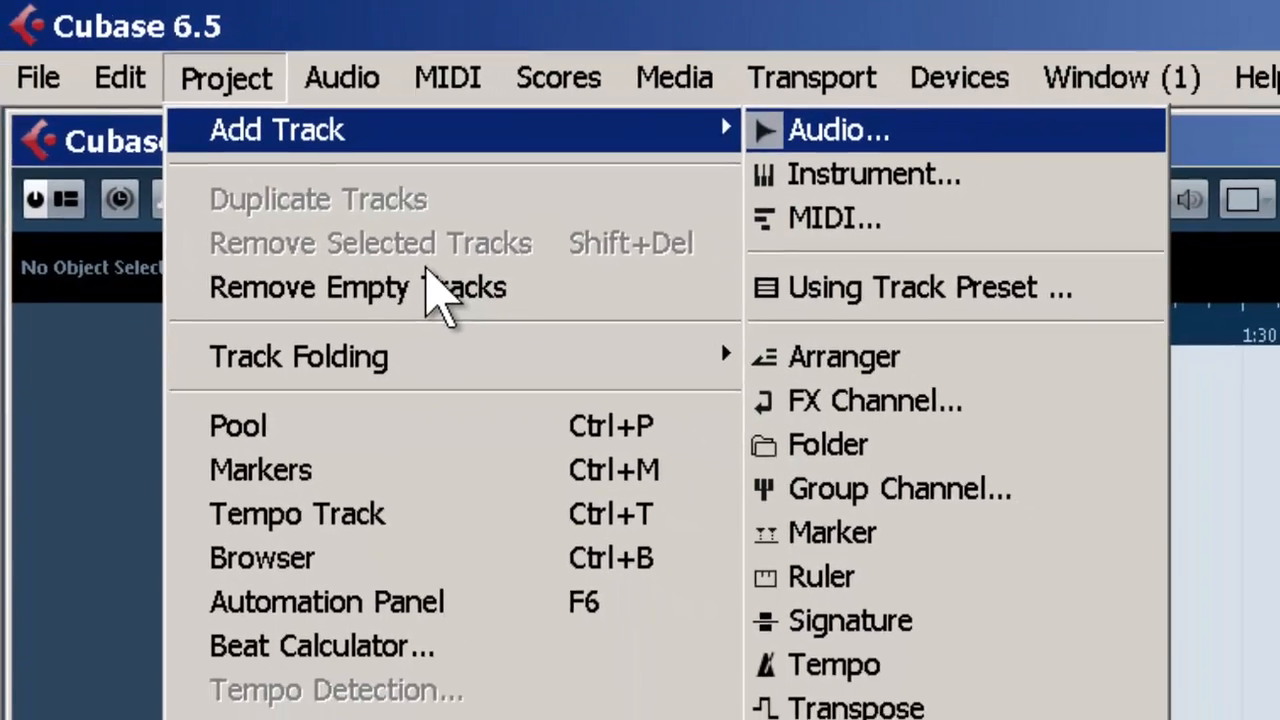
Step: Begin adding an audio track and choose its Mono channel configuration
{"action": "left_click", "coordinate": [838, 128]}
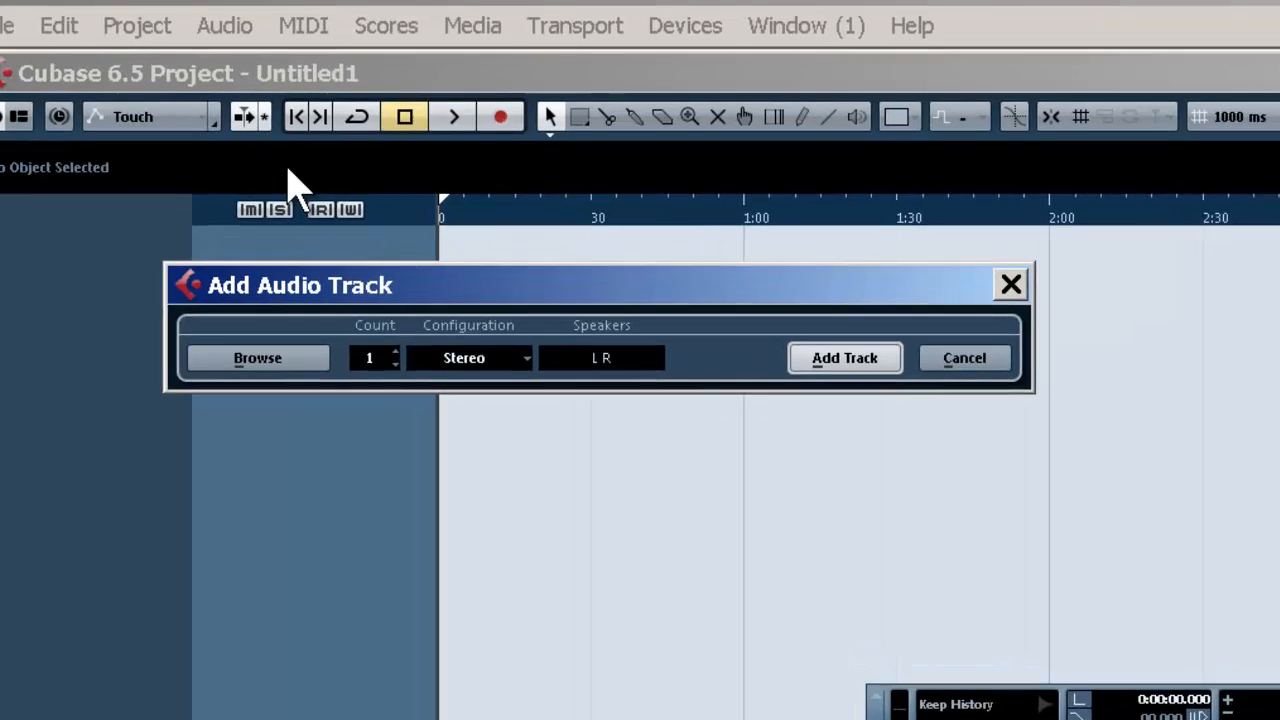
{"action": "left_click", "coordinate": [464, 356]}
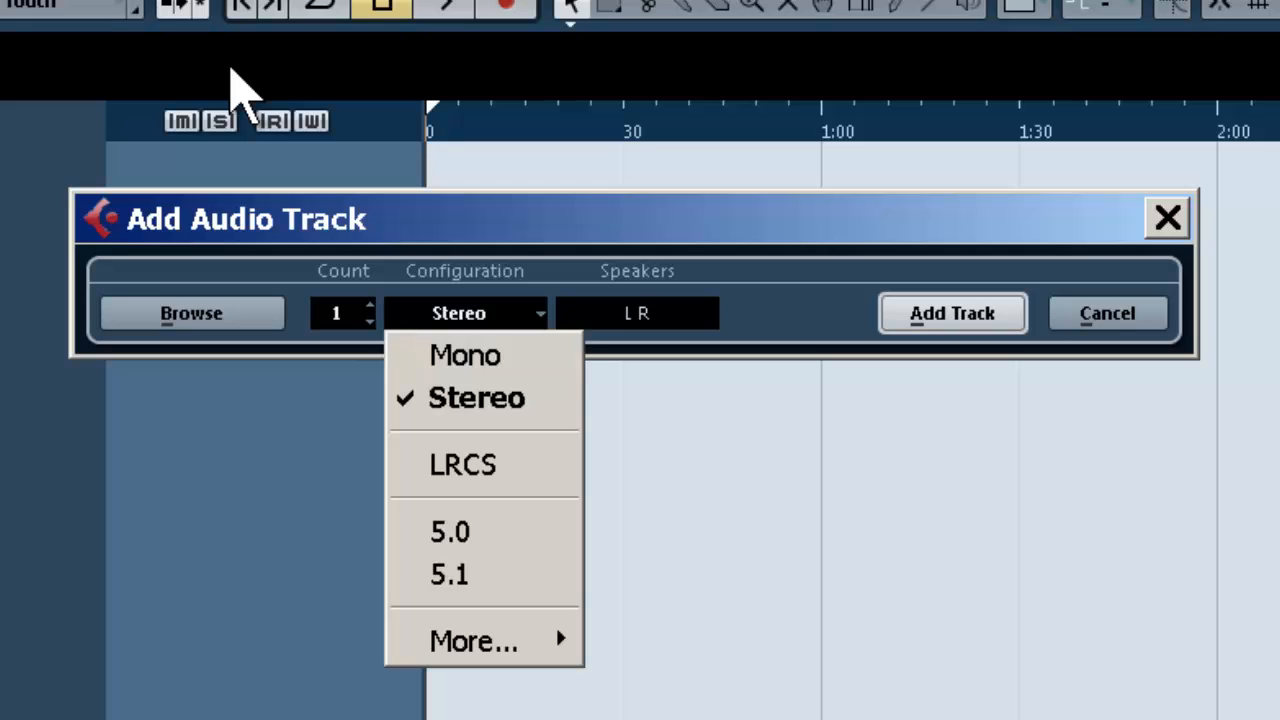
{"action": "mouse_move", "coordinate": [464, 356]}
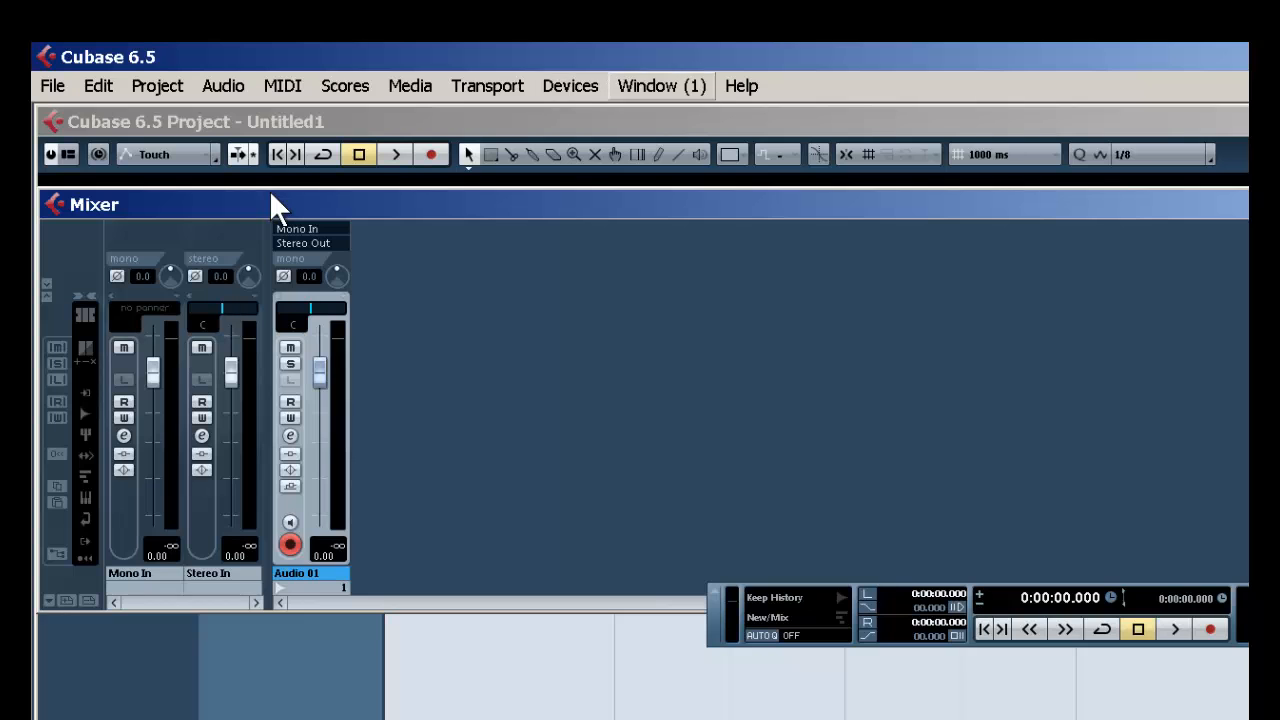
Step: Show the Mixer with the Mono In, Stereo In and Audio 01 channels
{"action": "left_click", "coordinate": [660, 84]}
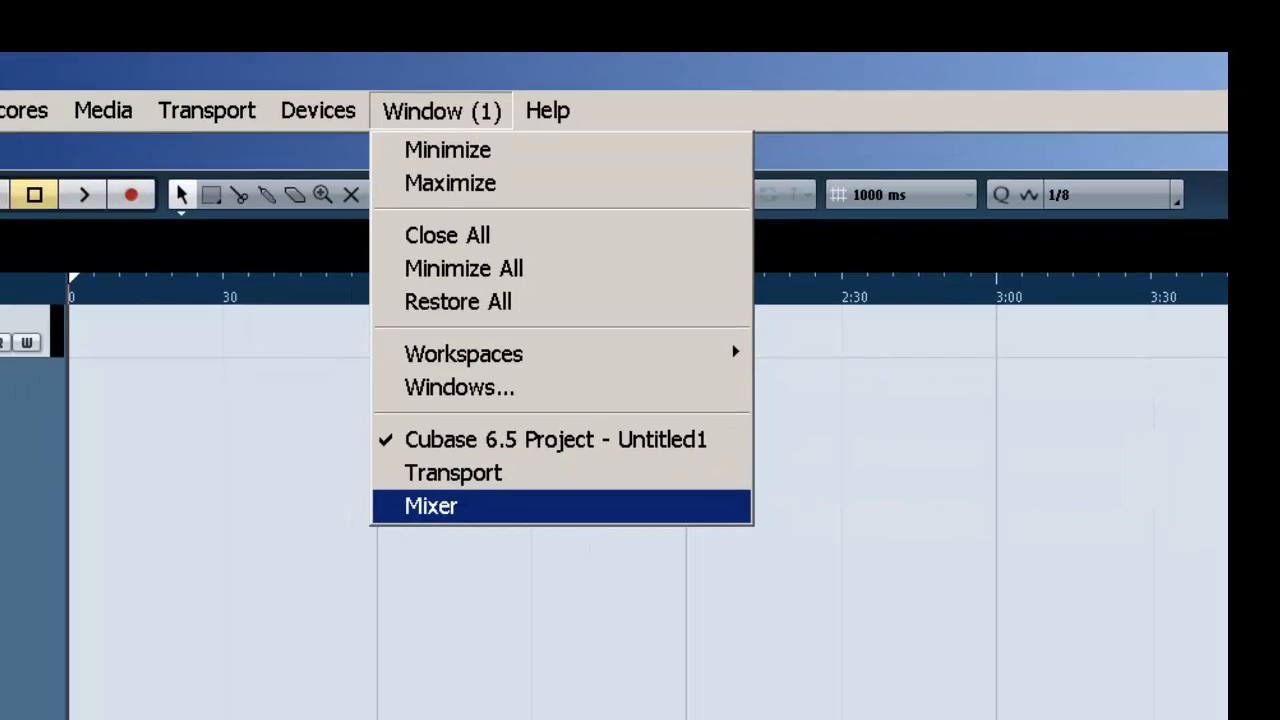
{"action": "left_click", "coordinate": [432, 504]}
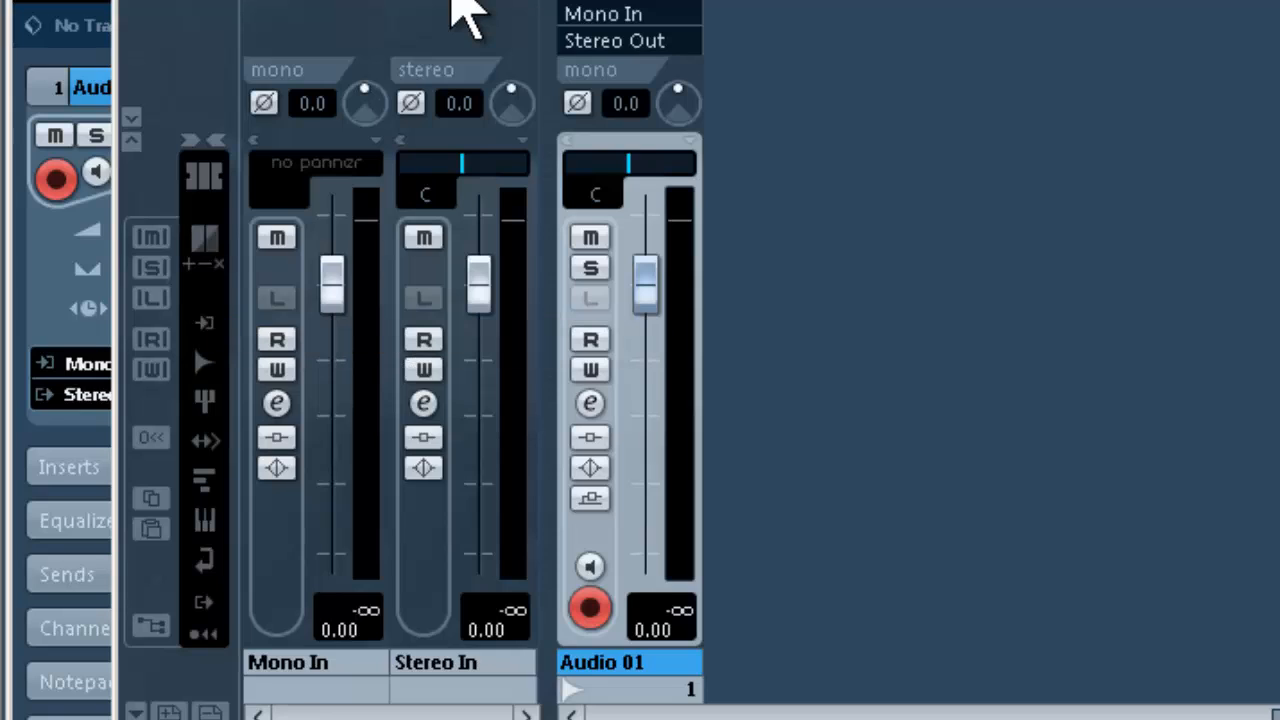
{"action": "left_click", "coordinate": [590, 404]}
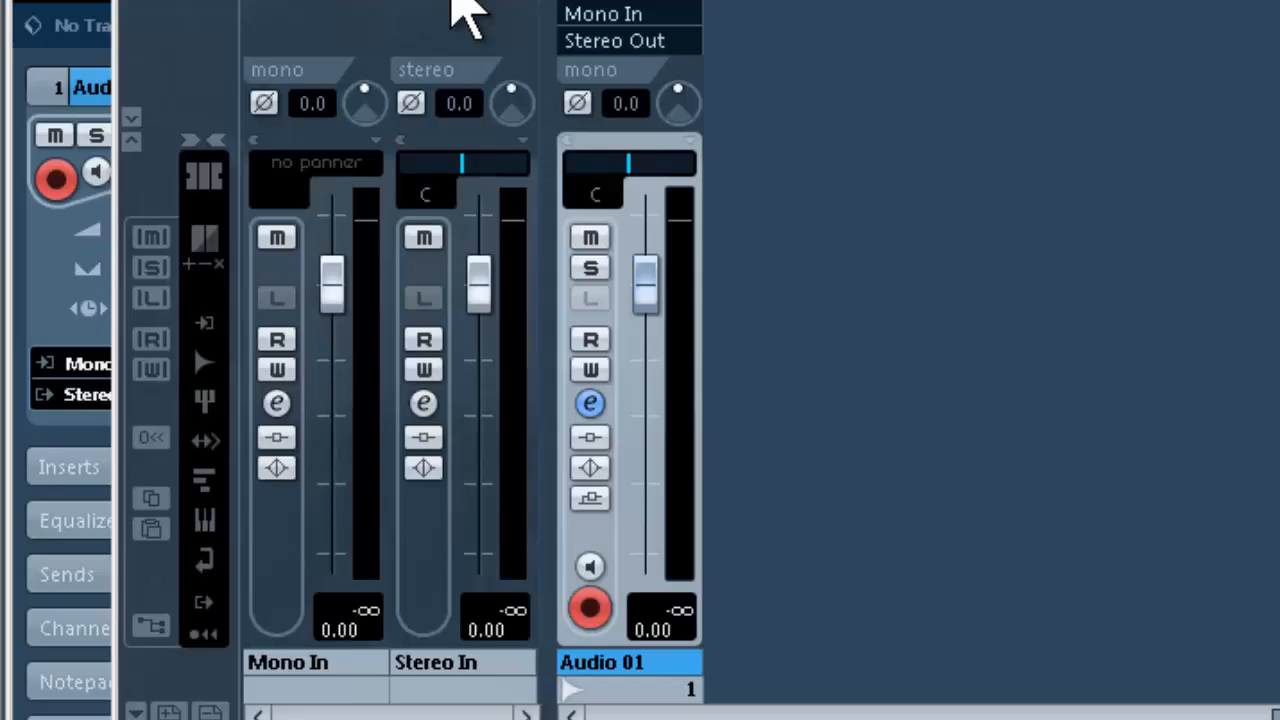
{"action": "left_click", "coordinate": [588, 404]}
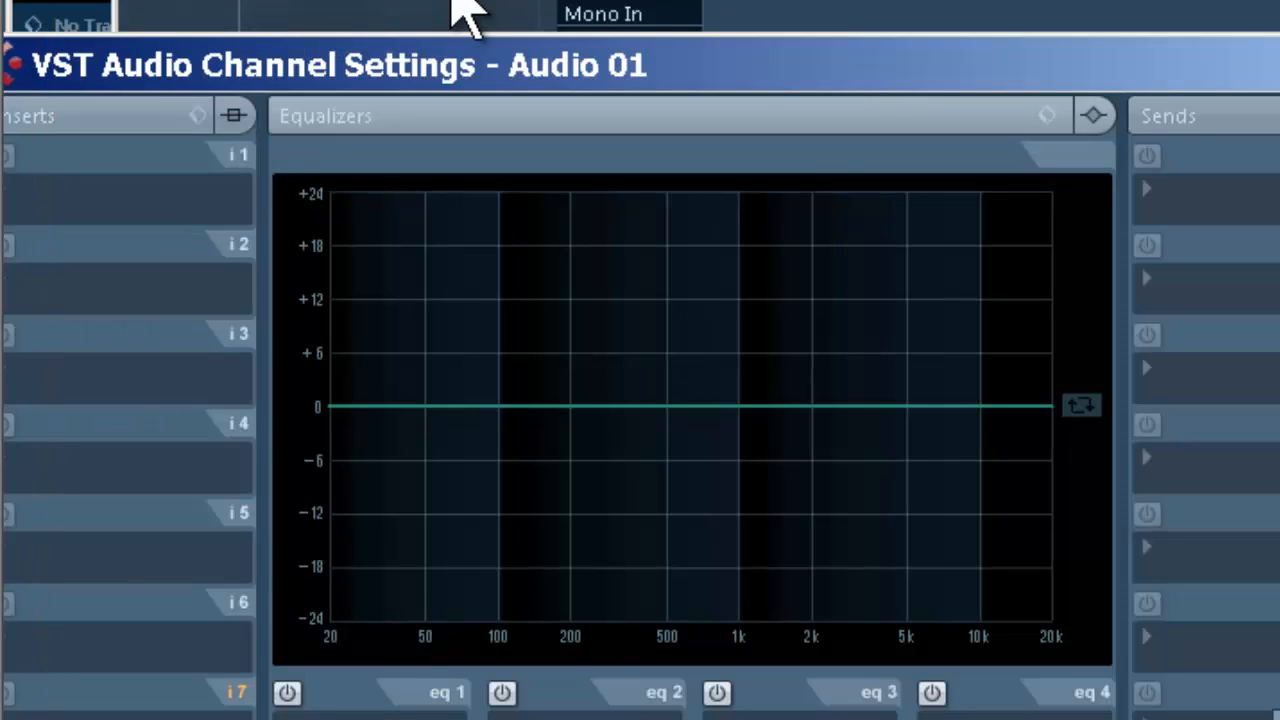
{"action": "left_click", "coordinate": [682, 260]}
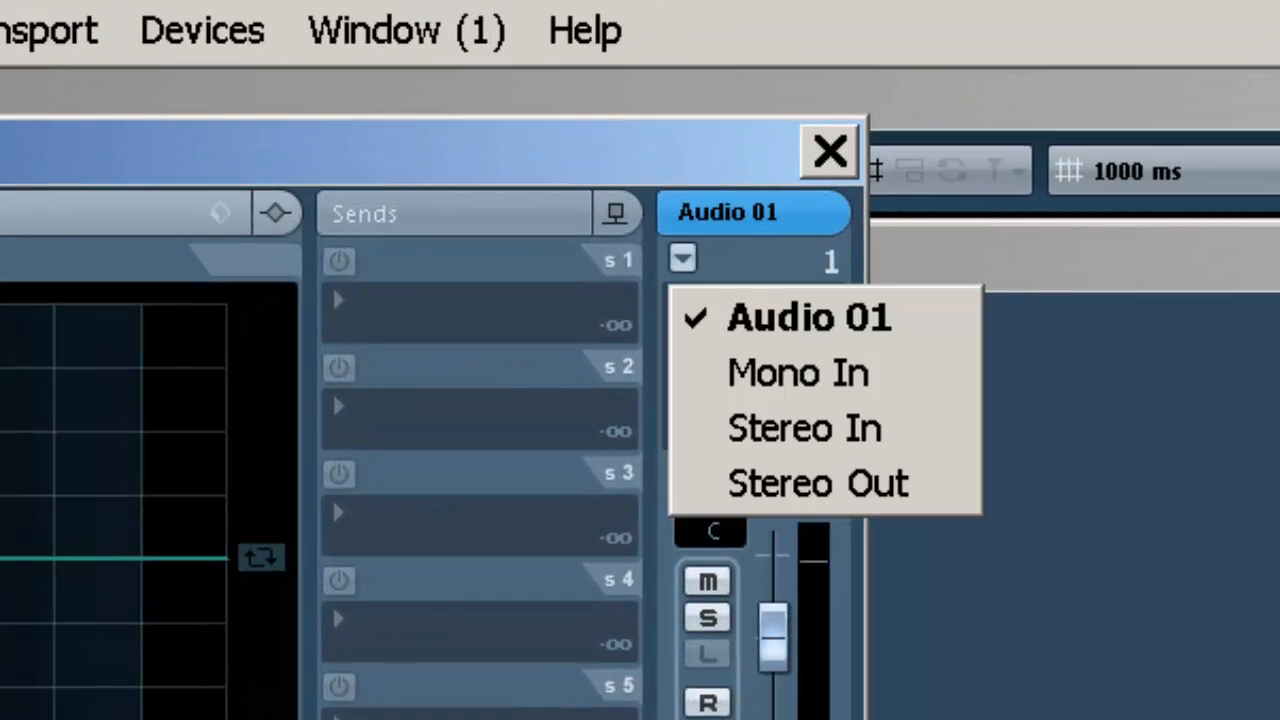
{"action": "mouse_move", "coordinate": [798, 372]}
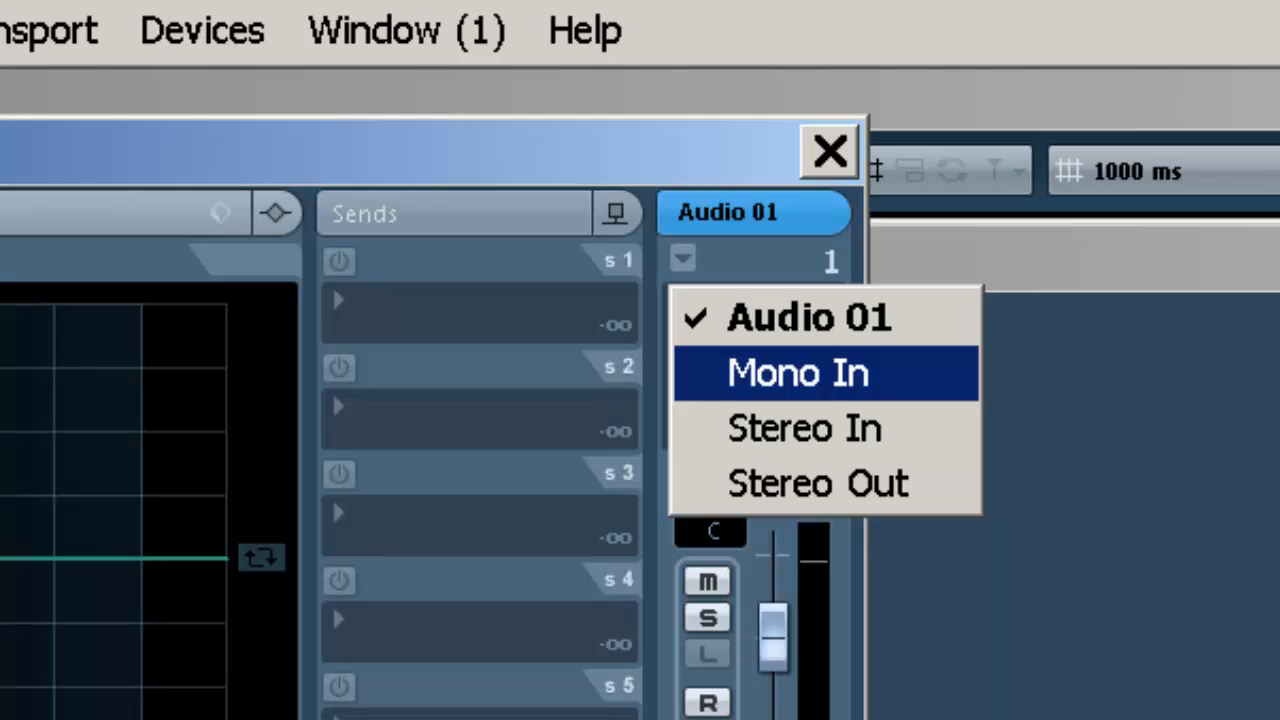
{"action": "left_click", "coordinate": [796, 372]}
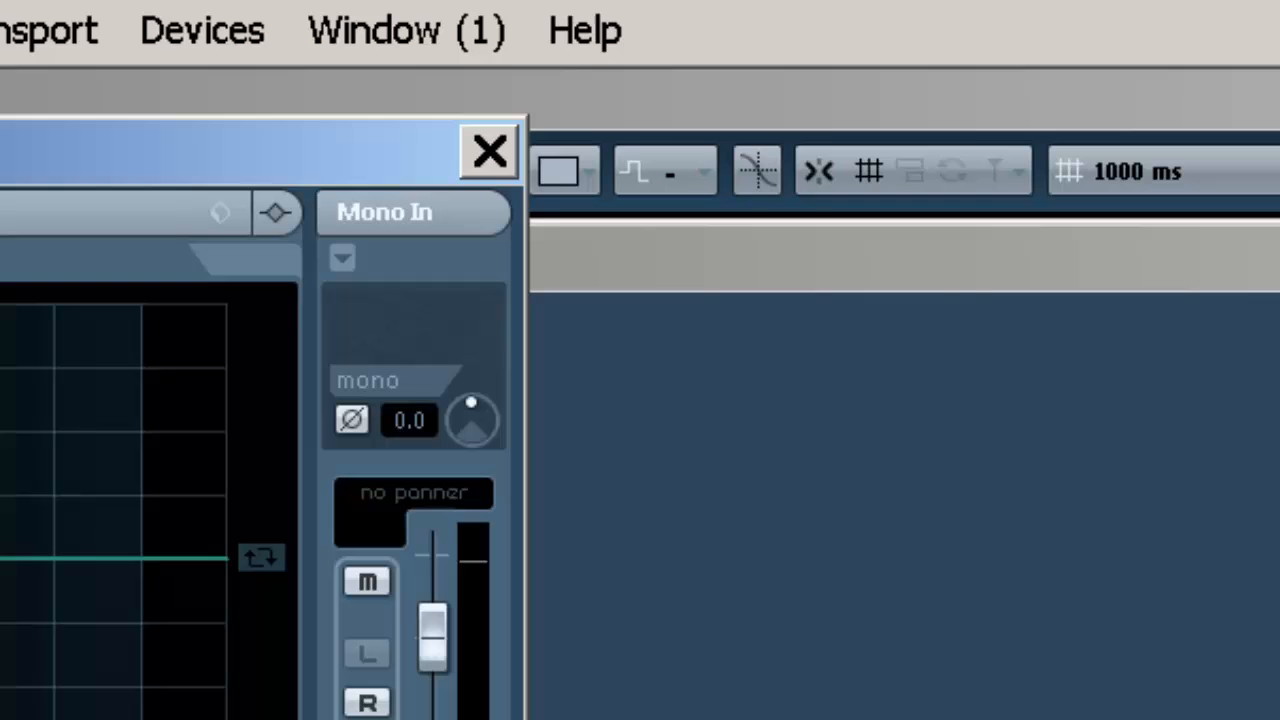
{"action": "left_click", "coordinate": [488, 150]}
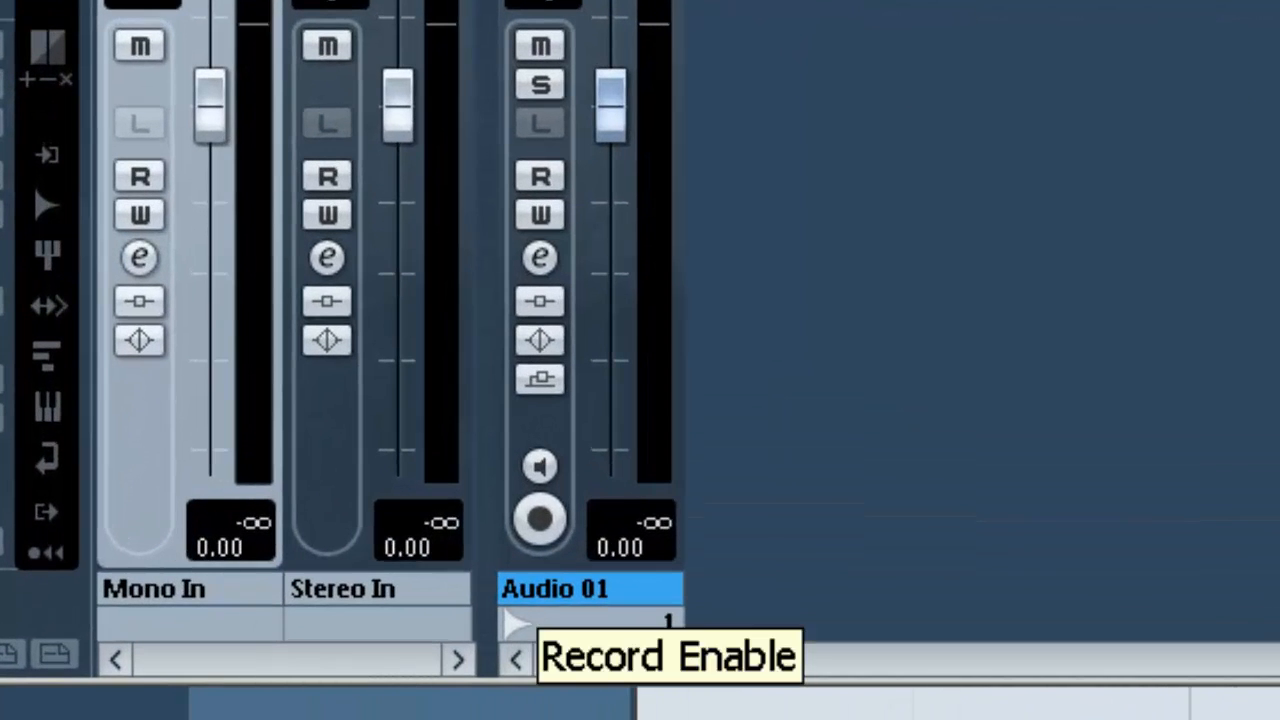
Step: Enable input monitoring on the Audio 01 channel strip
{"action": "left_click", "coordinate": [540, 466]}
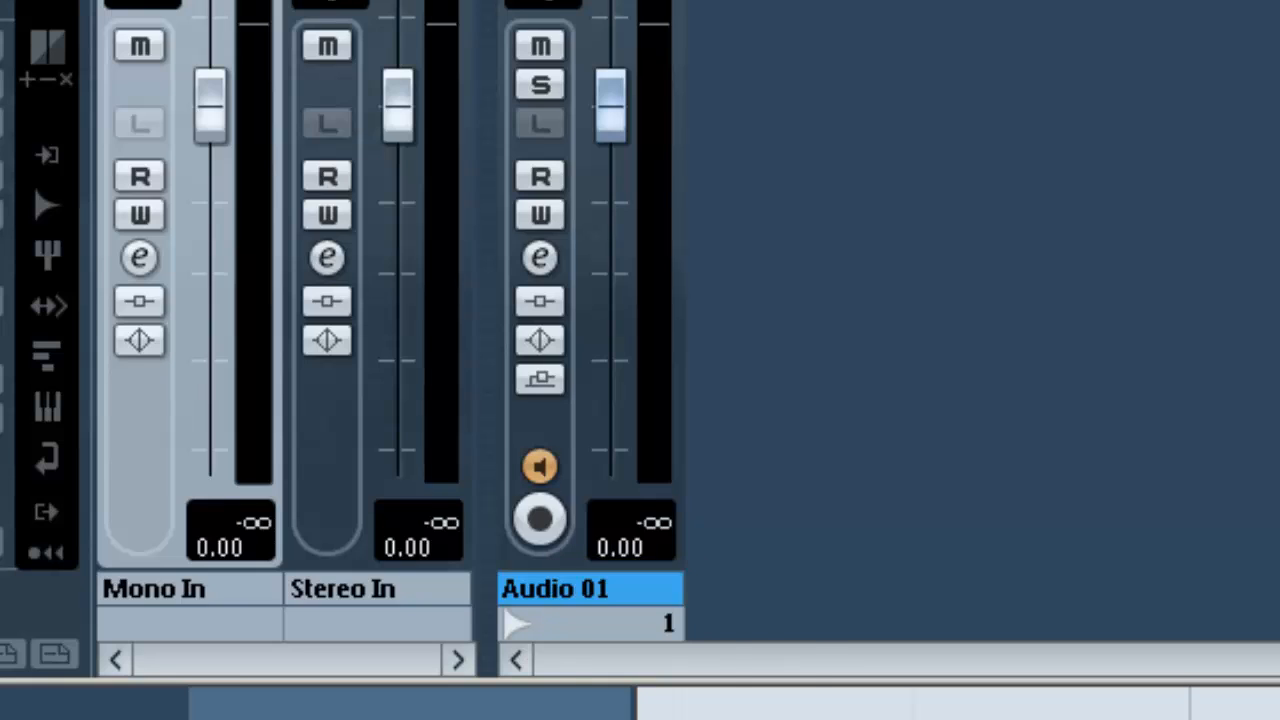
{"action": "left_click", "coordinate": [540, 520]}
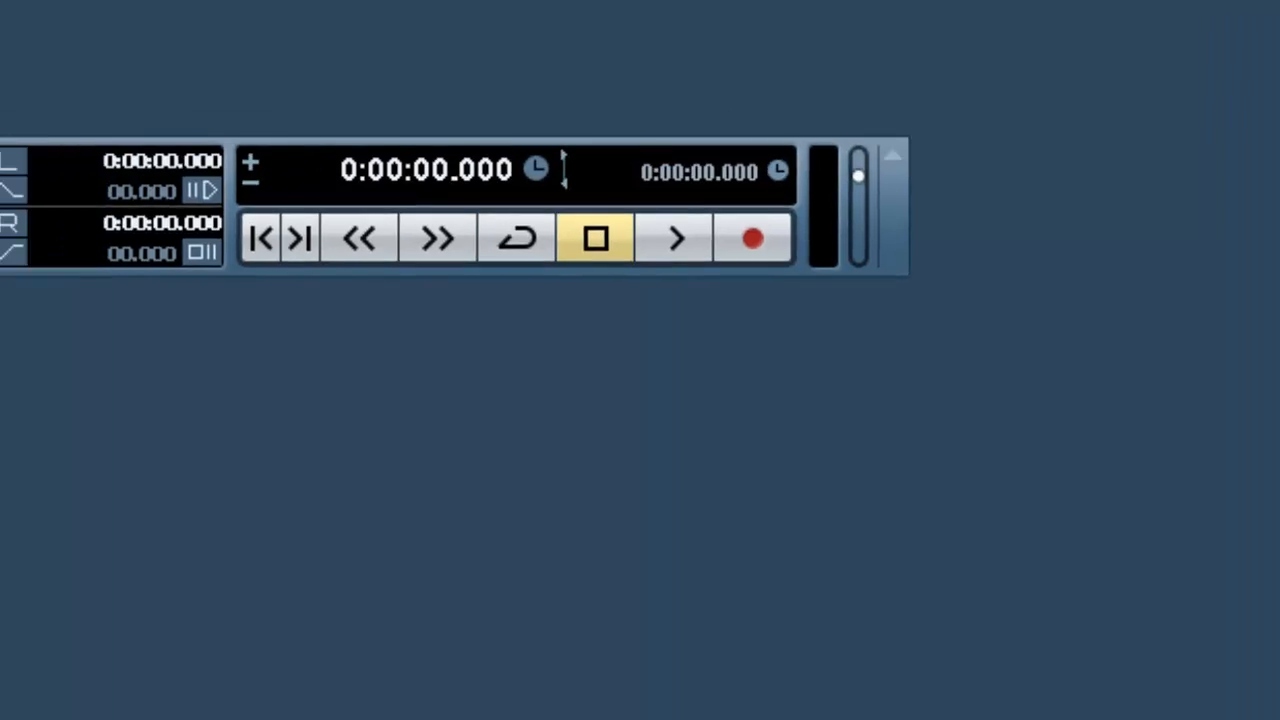
Step: Add an instrument track using the Mystic synthesizer
{"action": "left_click", "coordinate": [278, 108]}
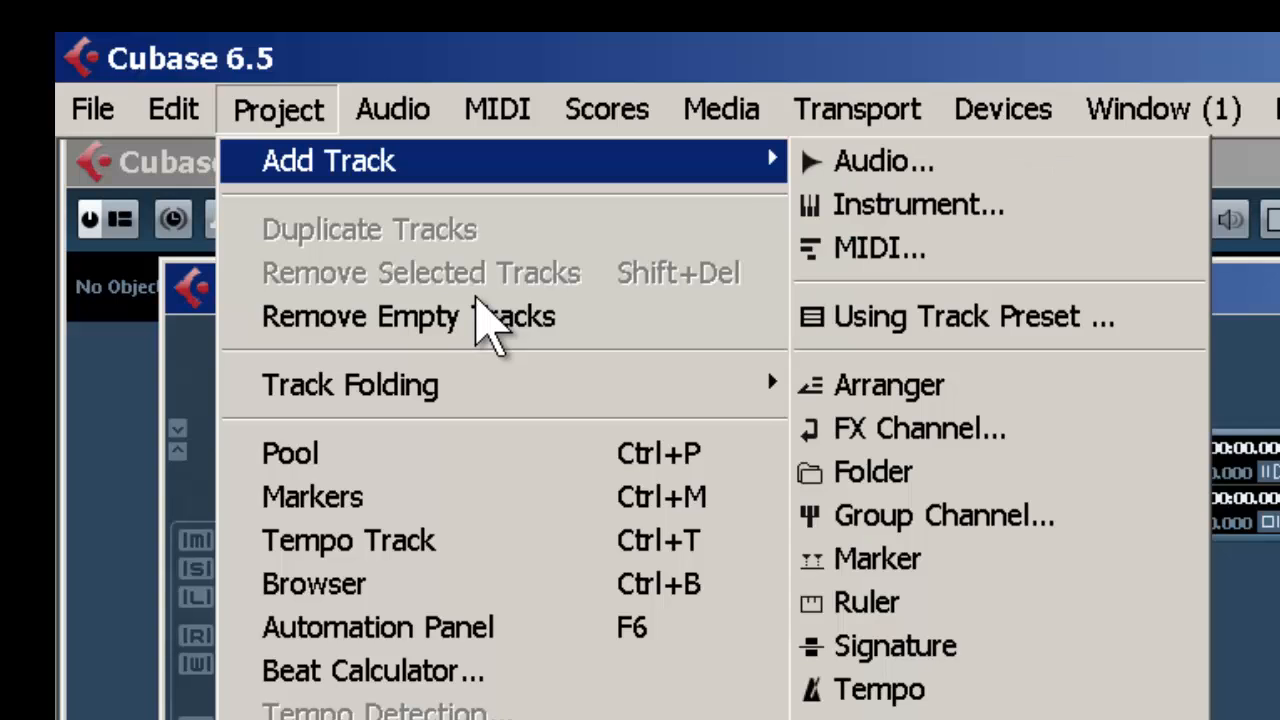
{"action": "left_click", "coordinate": [916, 204]}
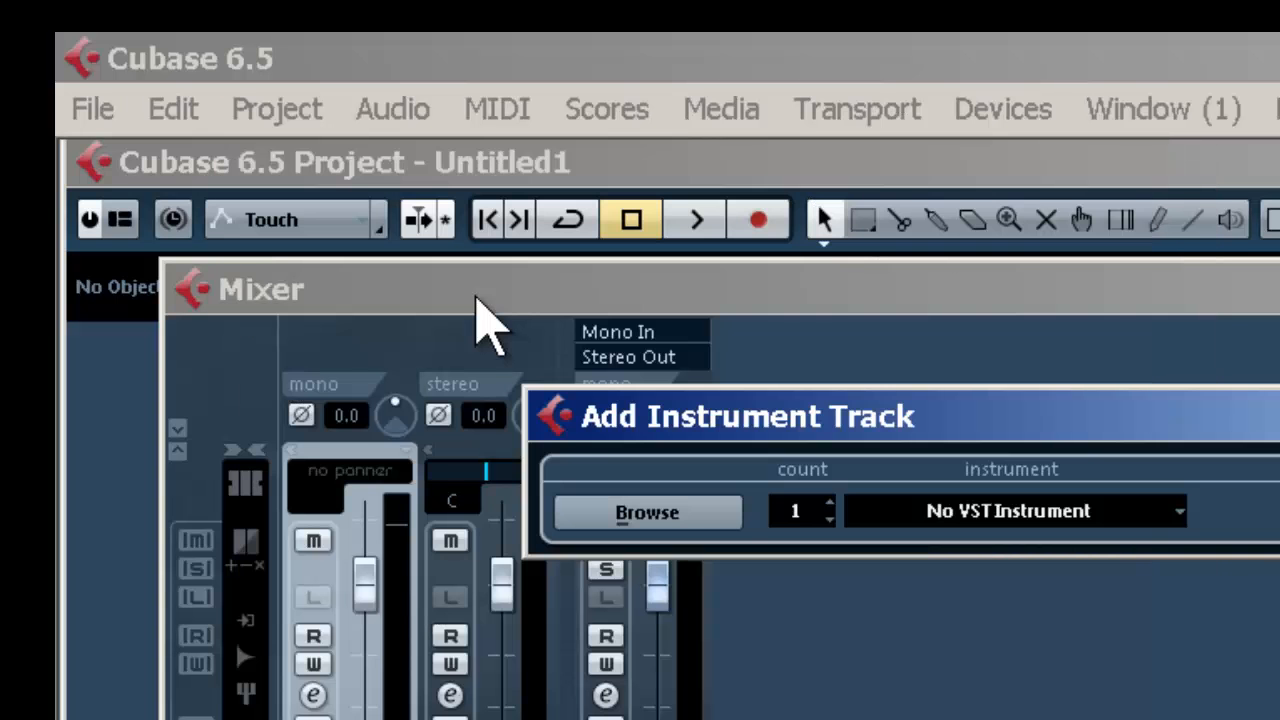
{"action": "left_click", "coordinate": [1012, 512]}
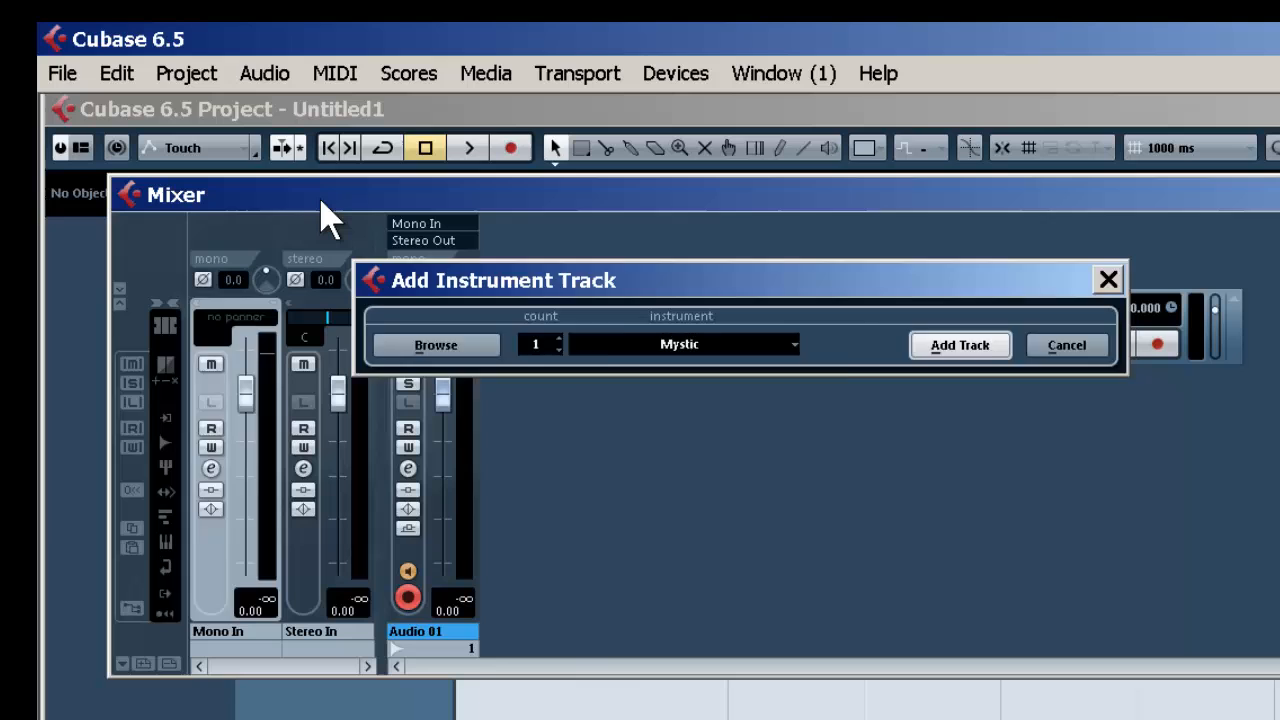
{"action": "left_click", "coordinate": [958, 344]}
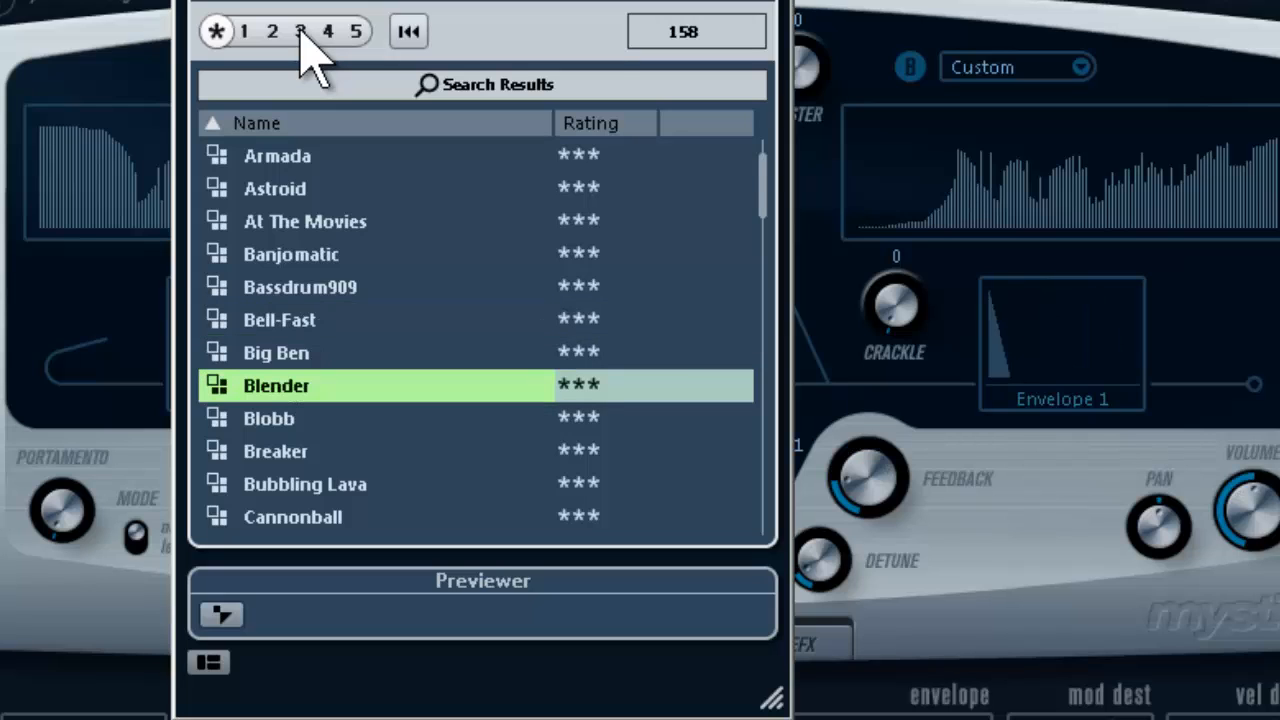
Step: Browse Mystic's presets, close its window and show the Mystic 01 channel in the Mixer
{"action": "left_click", "coordinate": [276, 452]}
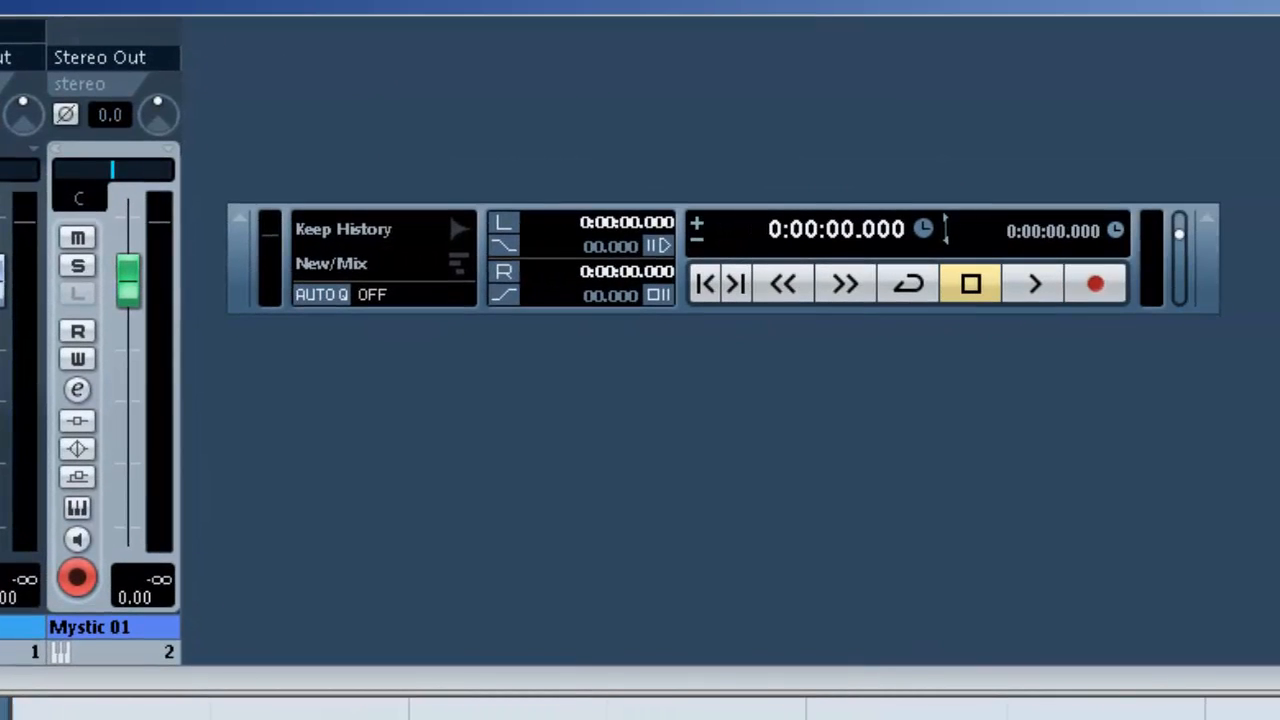
{"action": "mouse_move", "coordinate": [1094, 284]}
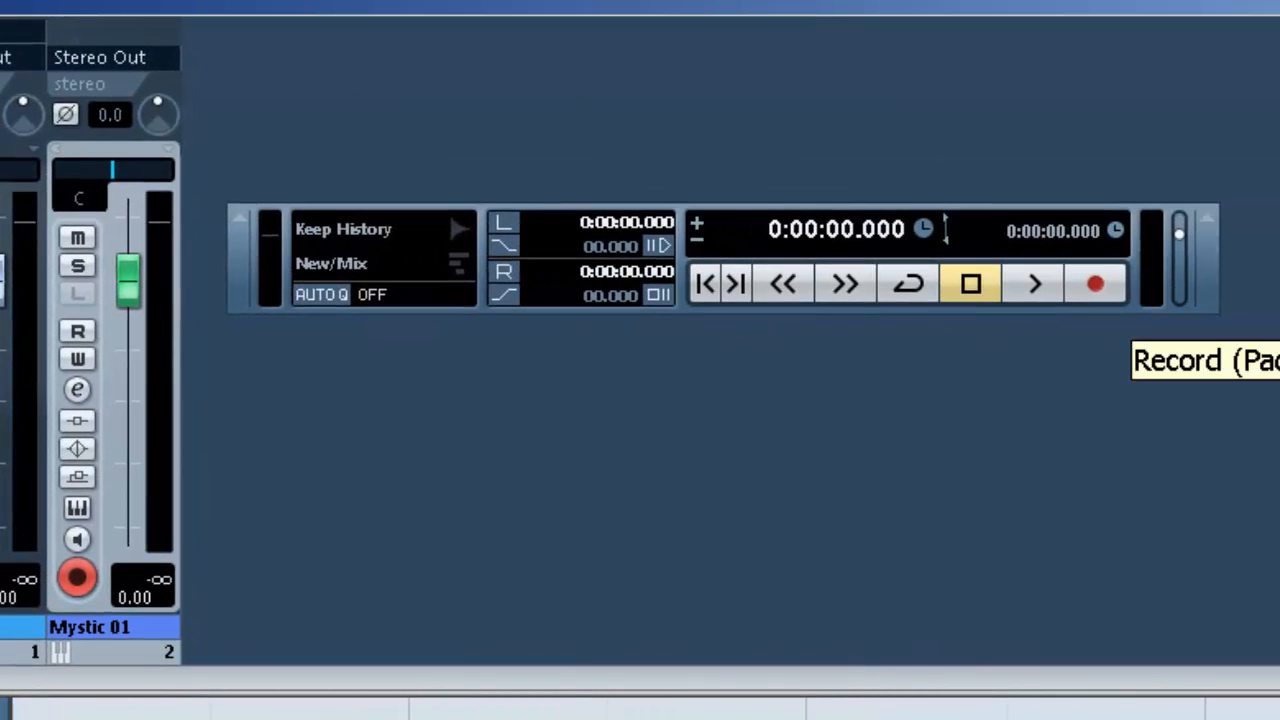